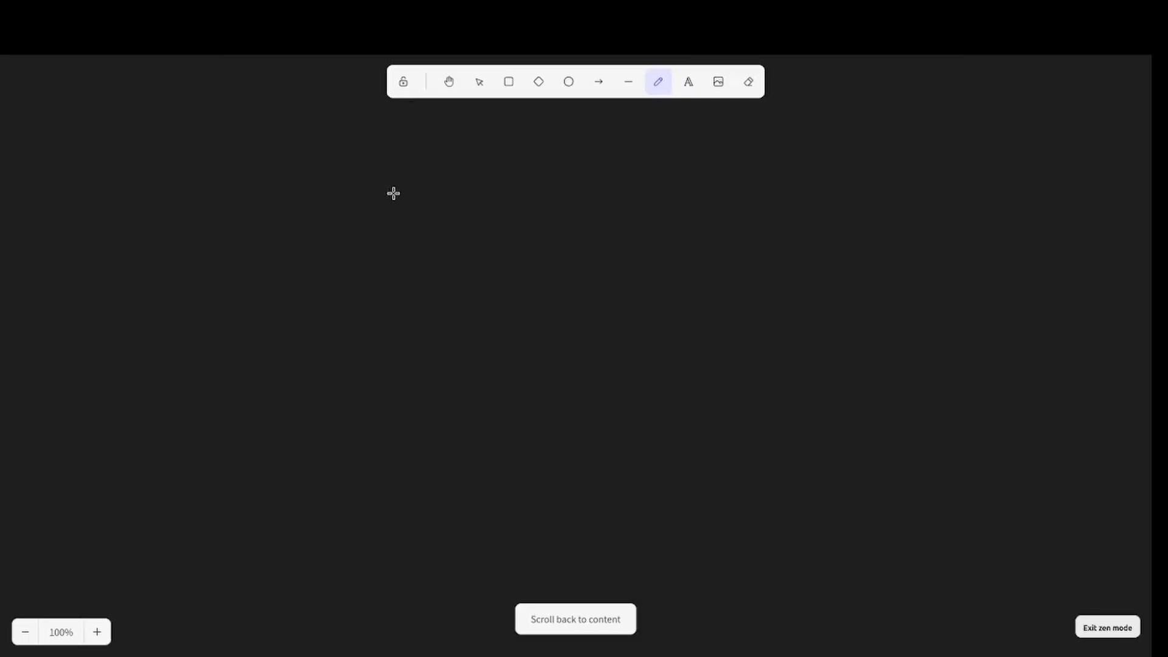
{"action": "mouse_move", "coordinate": [376, 147]}
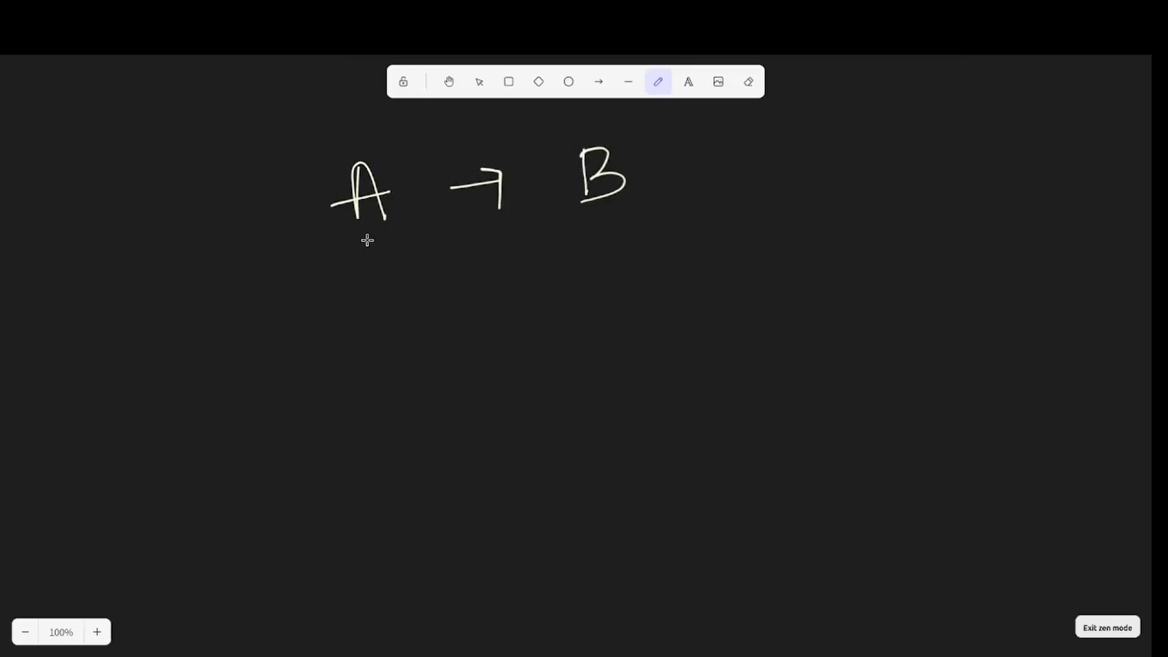
{"action": "mouse_move", "coordinate": [388, 252]}
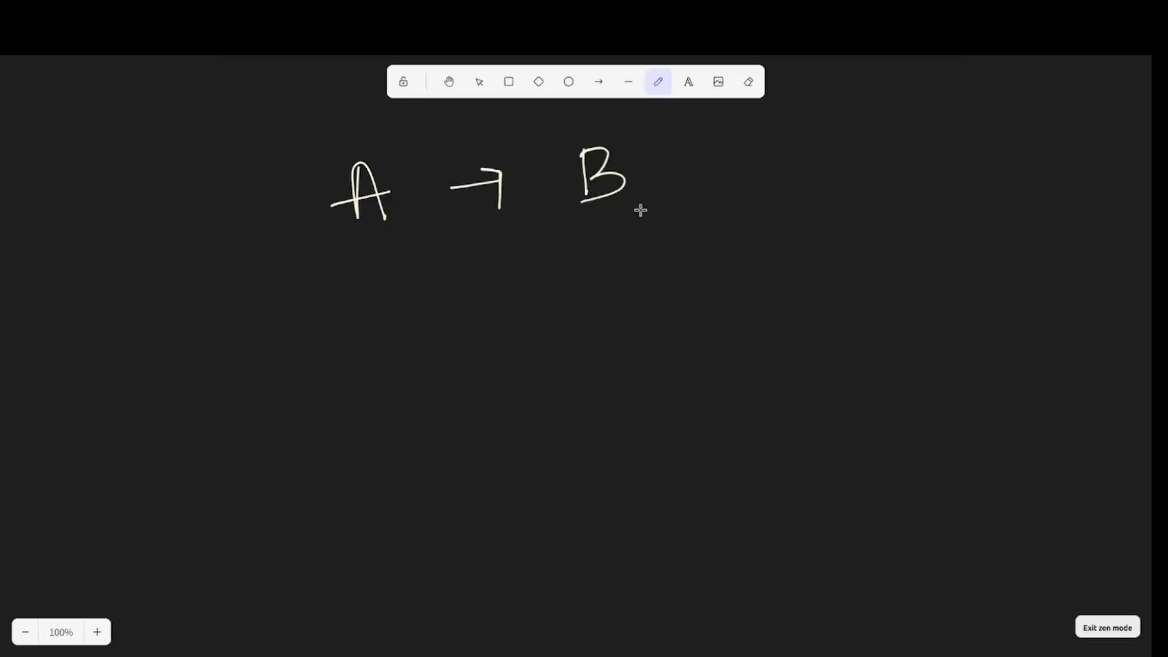
{"action": "mouse_move", "coordinate": [553, 233]}
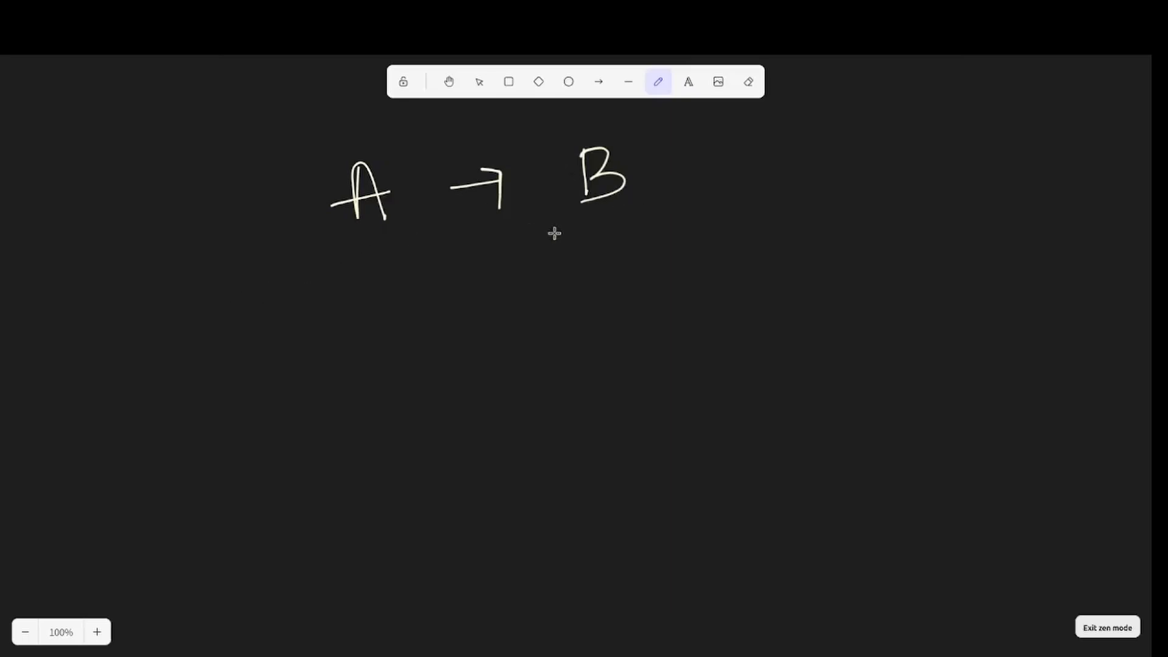
{"action": "mouse_move", "coordinate": [668, 241]}
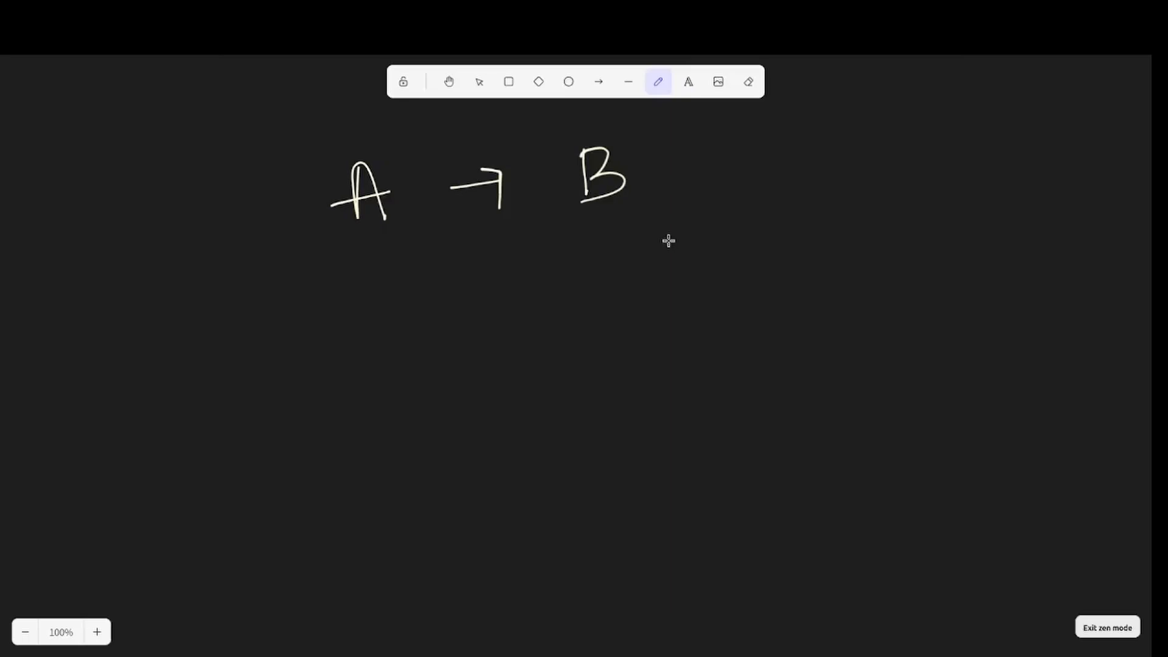
{"action": "mouse_move", "coordinate": [376, 259]}
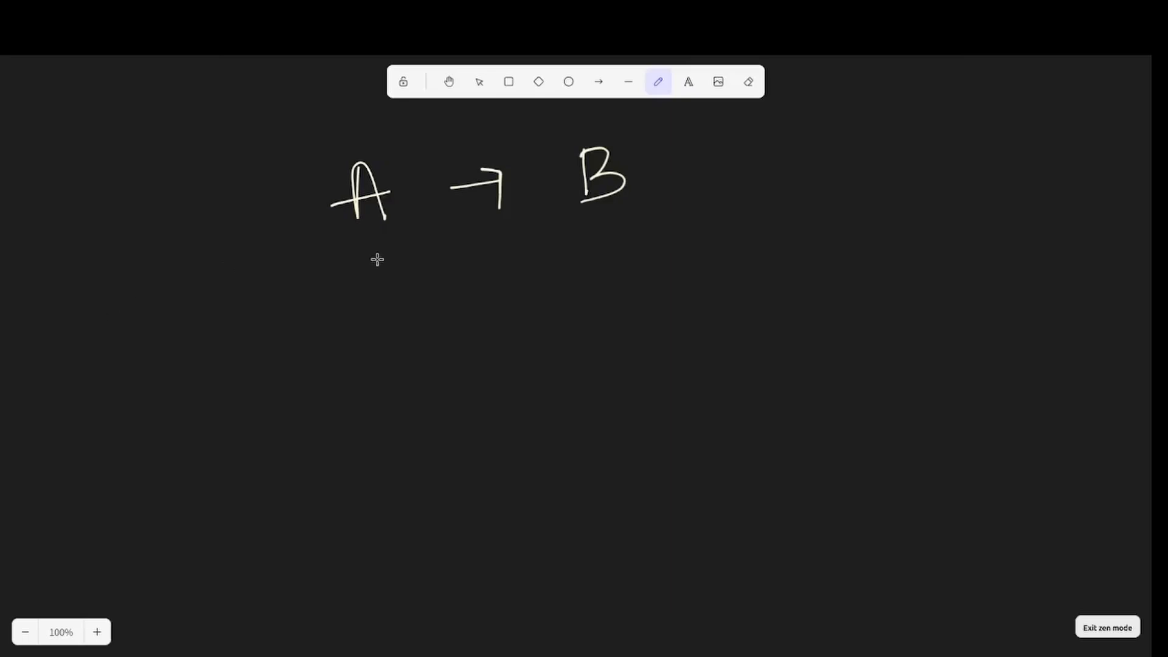
{"action": "mouse_move", "coordinate": [388, 250]}
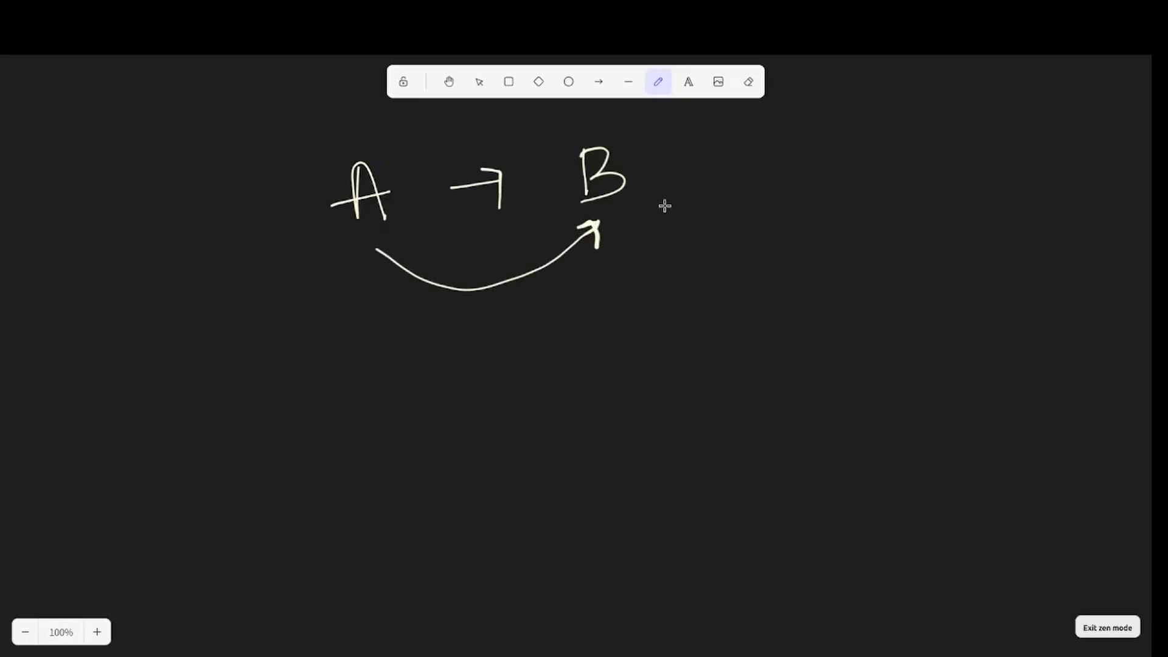
{"action": "mouse_move", "coordinate": [560, 205]}
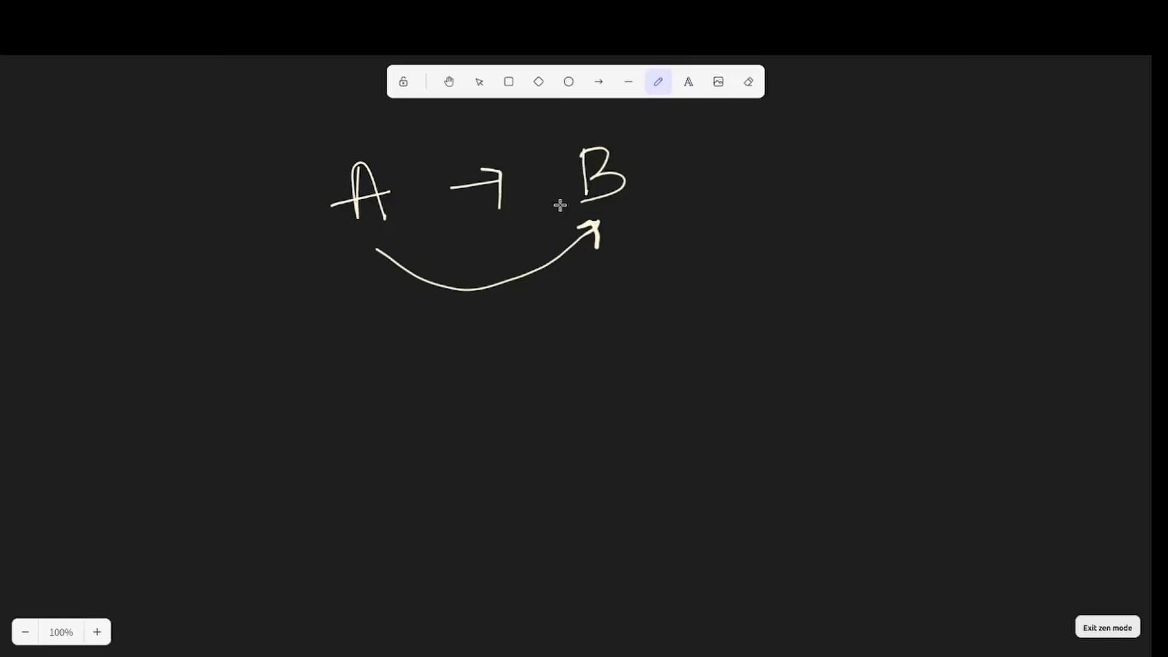
{"action": "mouse_move", "coordinate": [476, 371]}
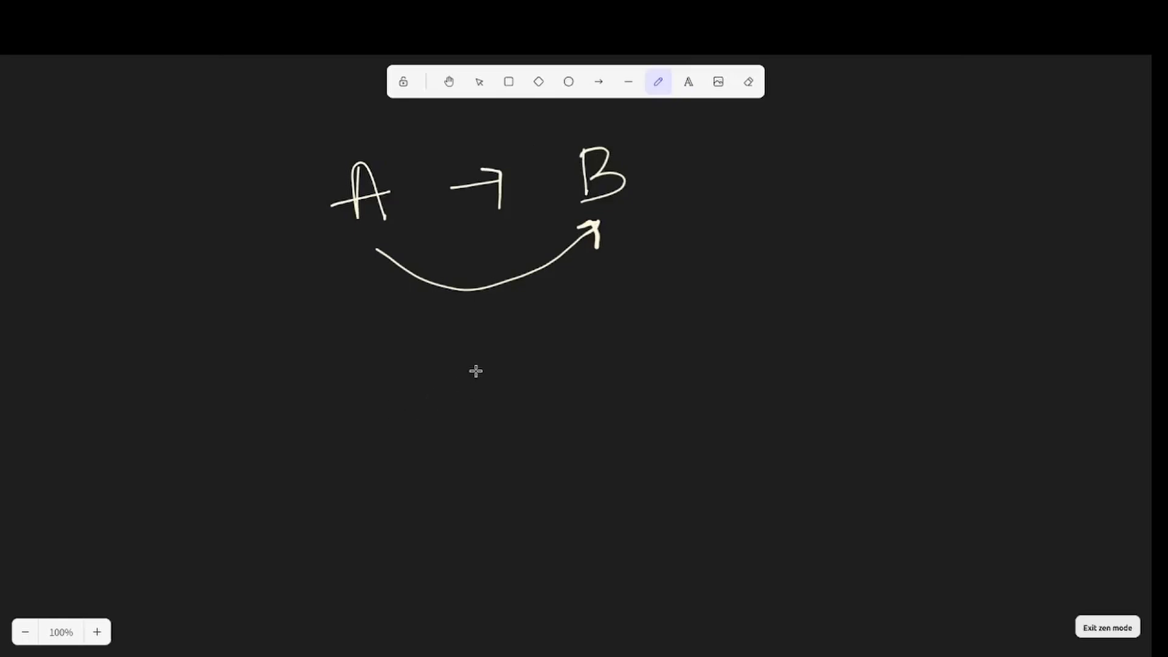
{"action": "mouse_move", "coordinate": [364, 301]}
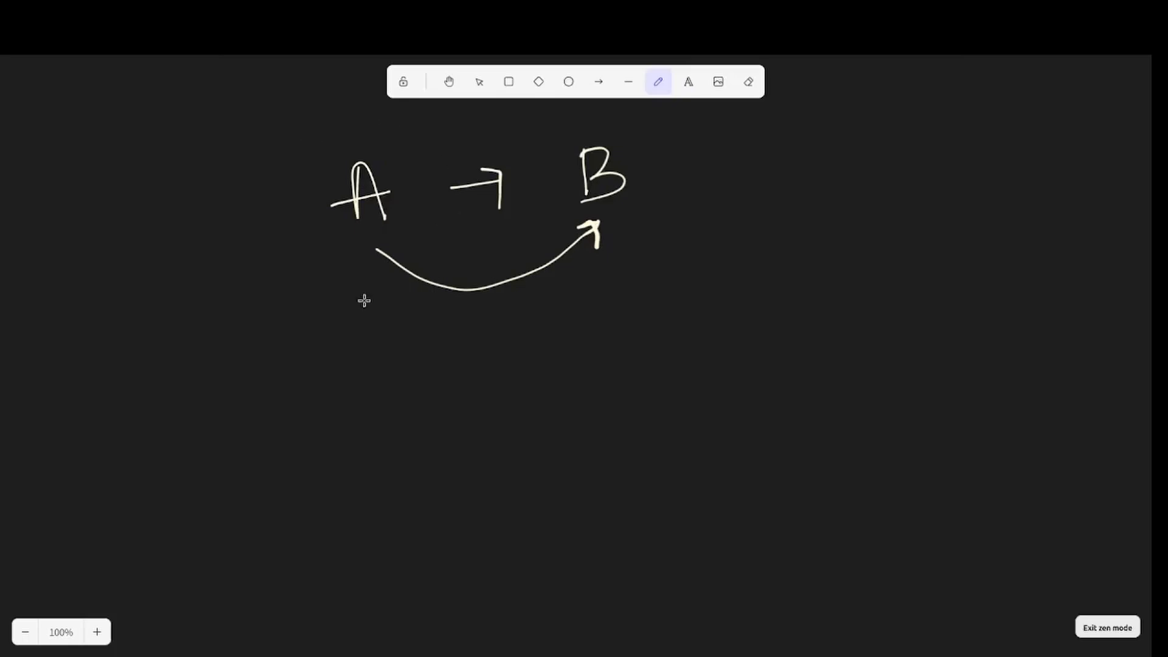
{"action": "mouse_move", "coordinate": [595, 216]}
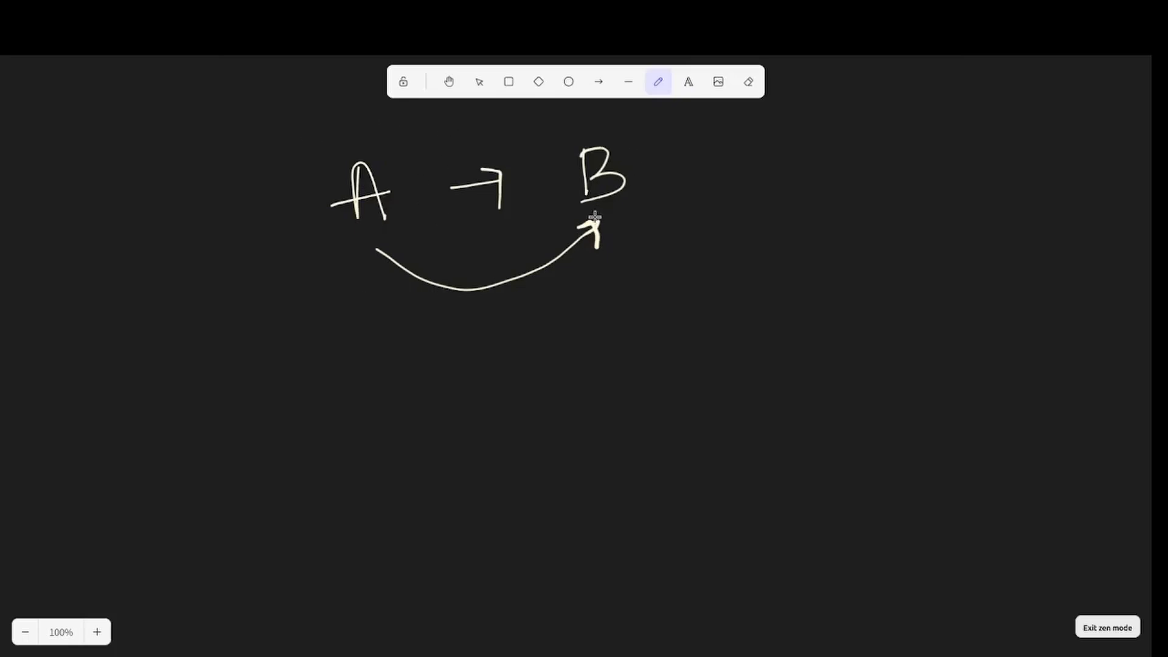
{"action": "mouse_move", "coordinate": [575, 381]}
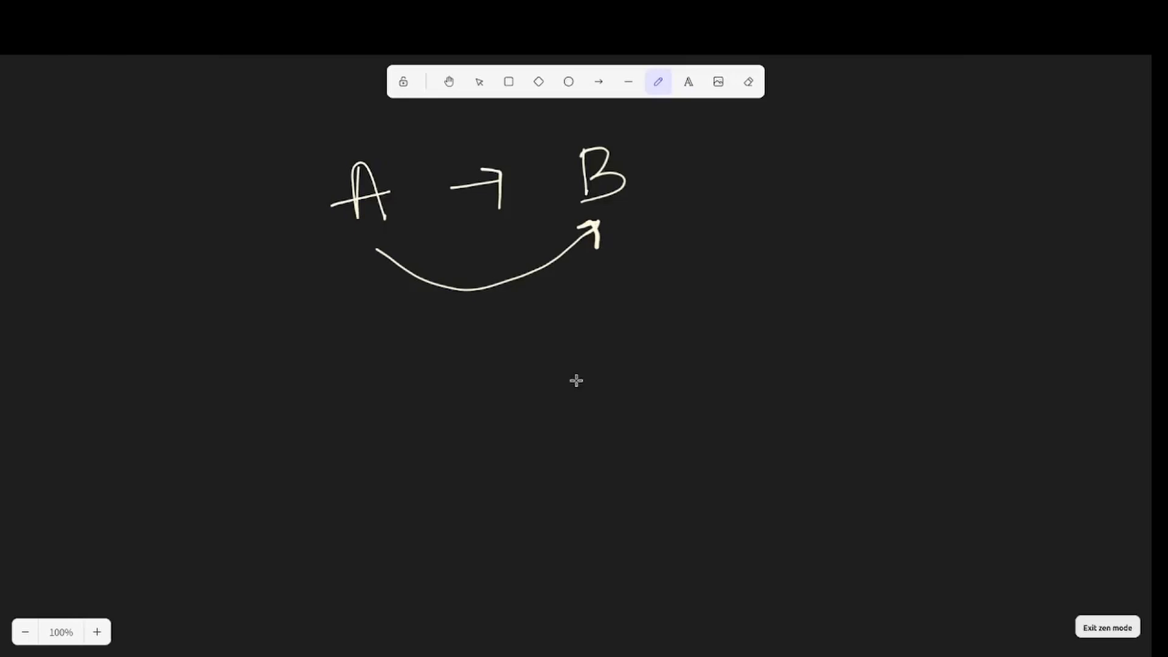
{"action": "mouse_move", "coordinate": [569, 382]}
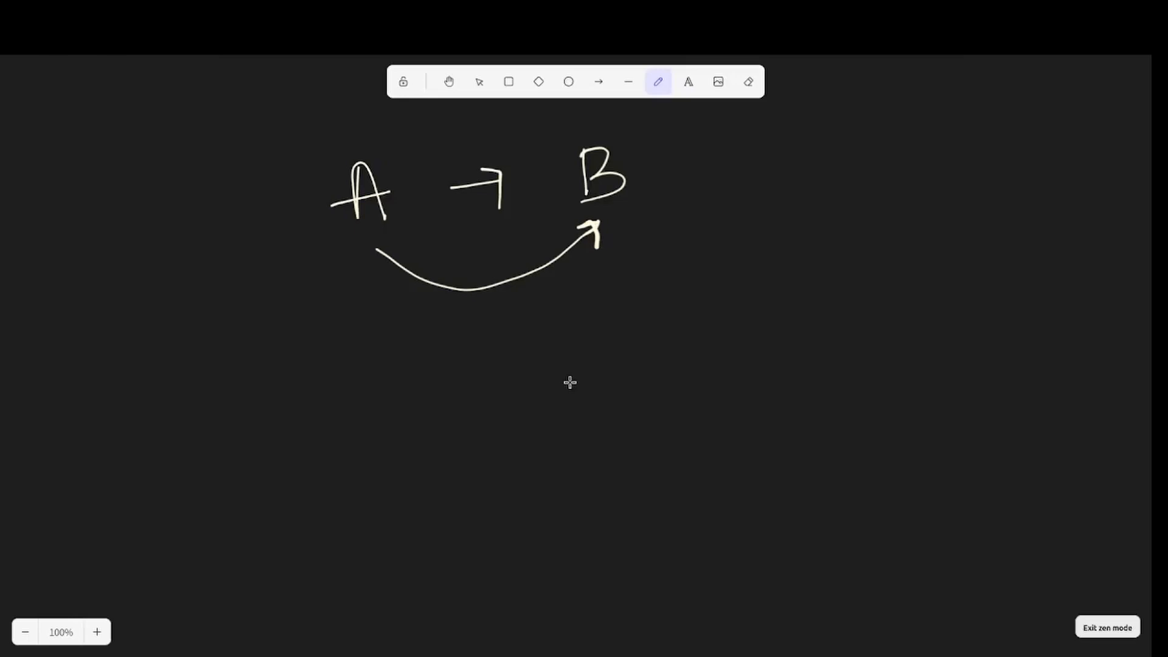
{"action": "mouse_move", "coordinate": [466, 403]}
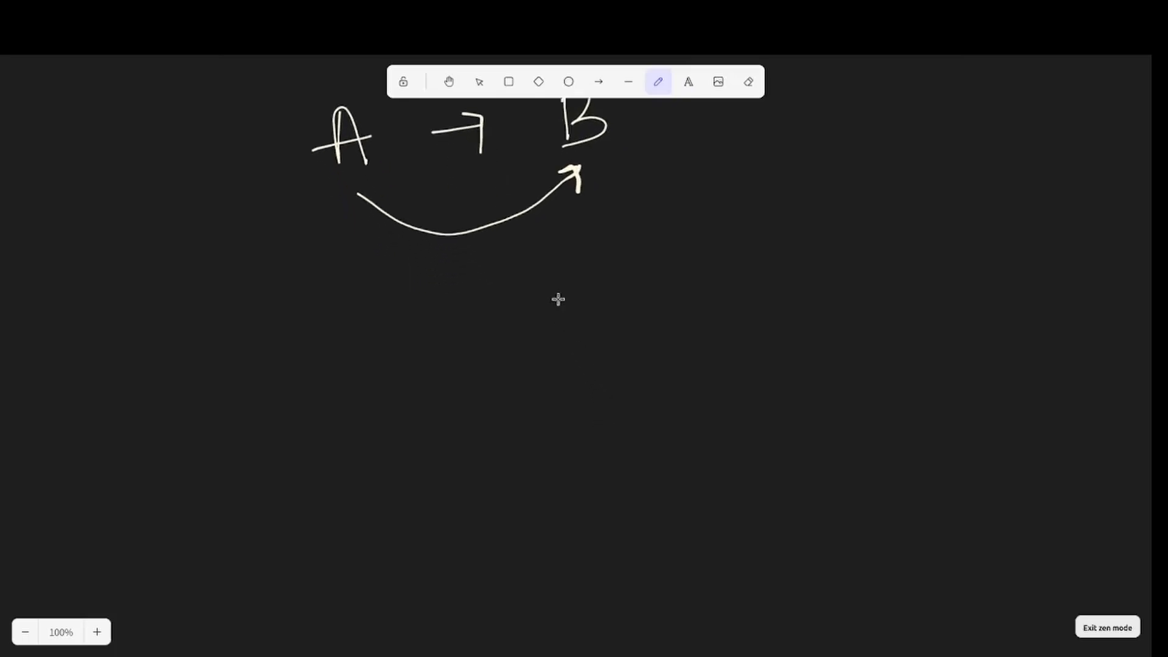
{"action": "mouse_move", "coordinate": [553, 274]}
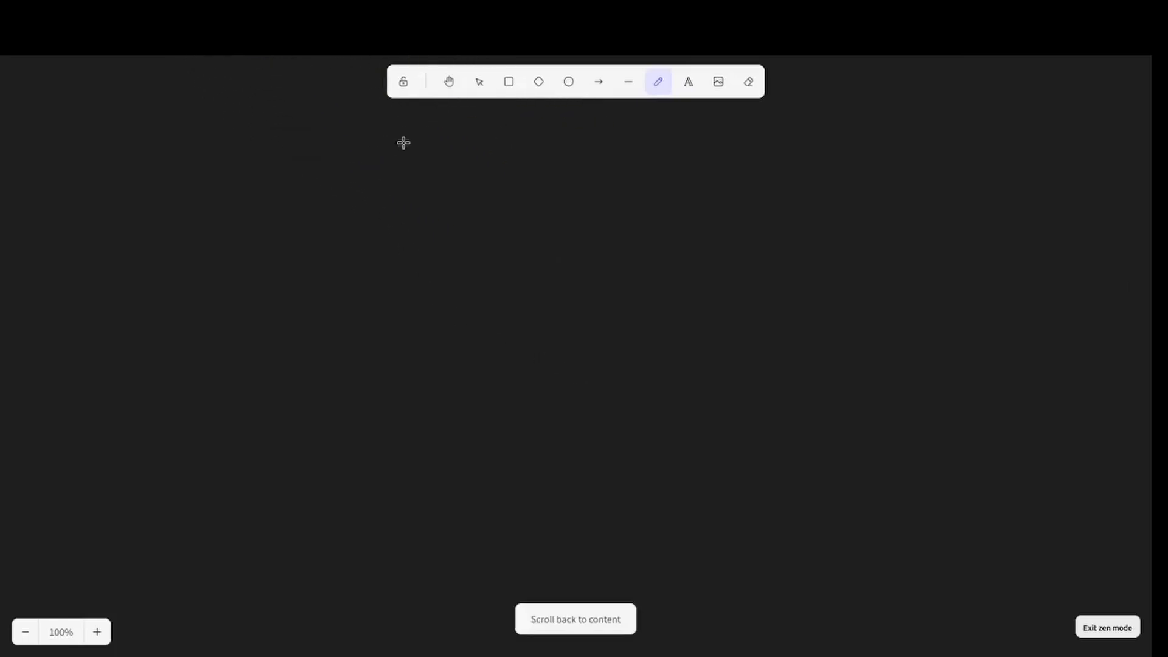
{"action": "mouse_move", "coordinate": [374, 294]}
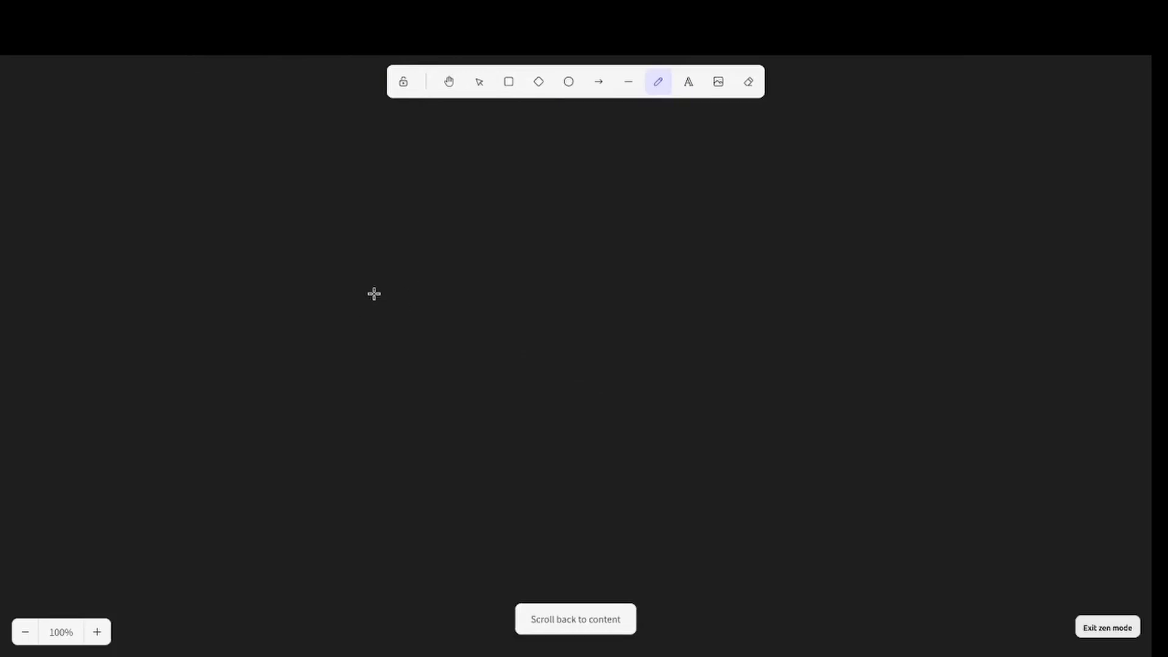
{"action": "mouse_move", "coordinate": [350, 275]}
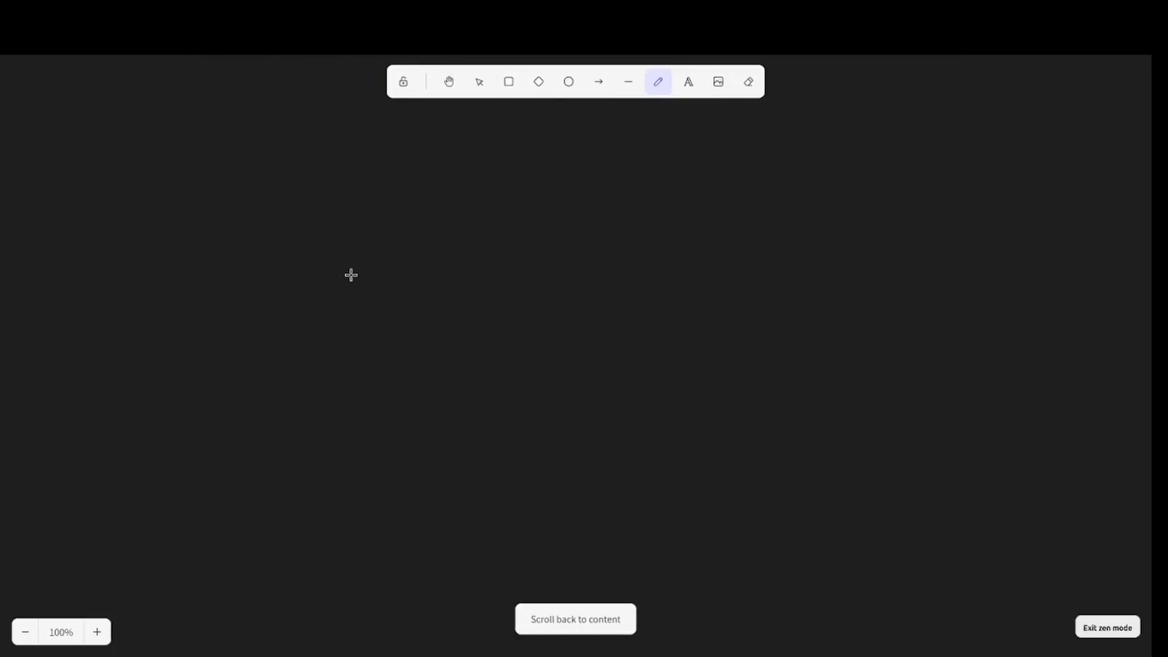
{"action": "mouse_move", "coordinate": [325, 249]}
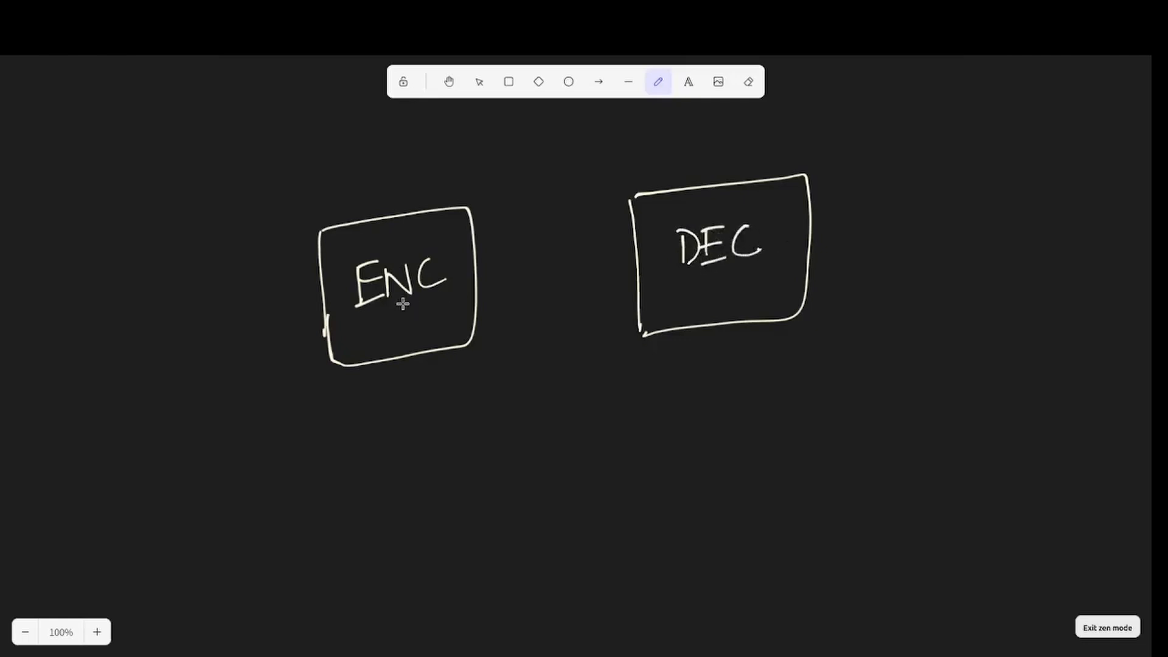
{"action": "mouse_move", "coordinate": [674, 285]}
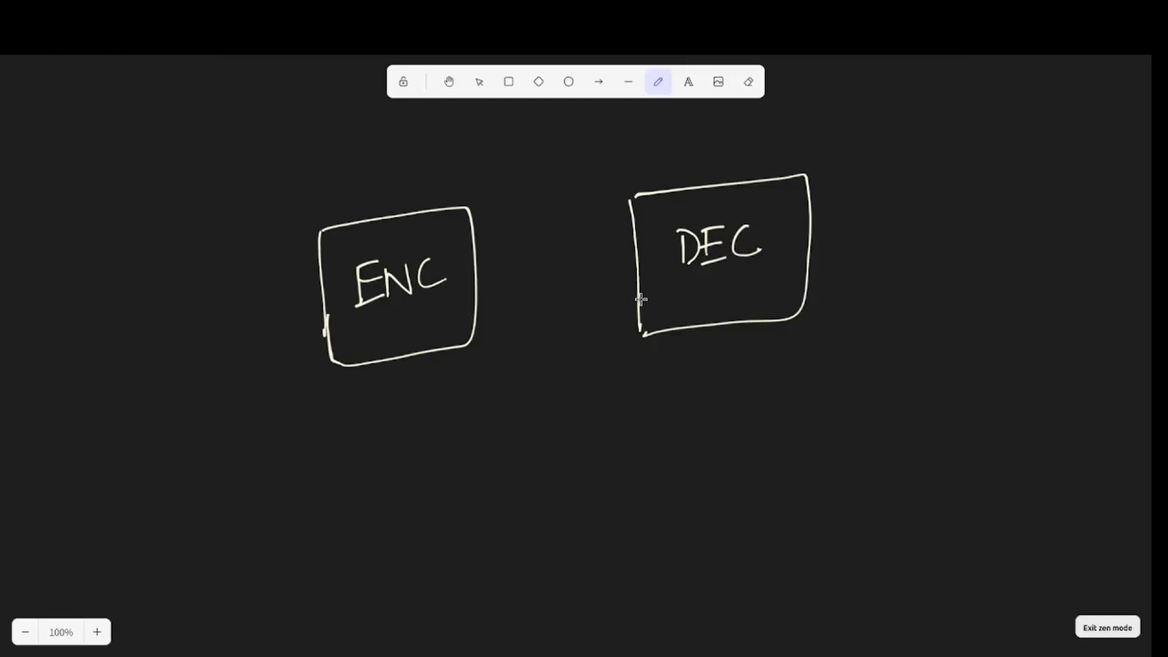
{"action": "mouse_move", "coordinate": [536, 281]}
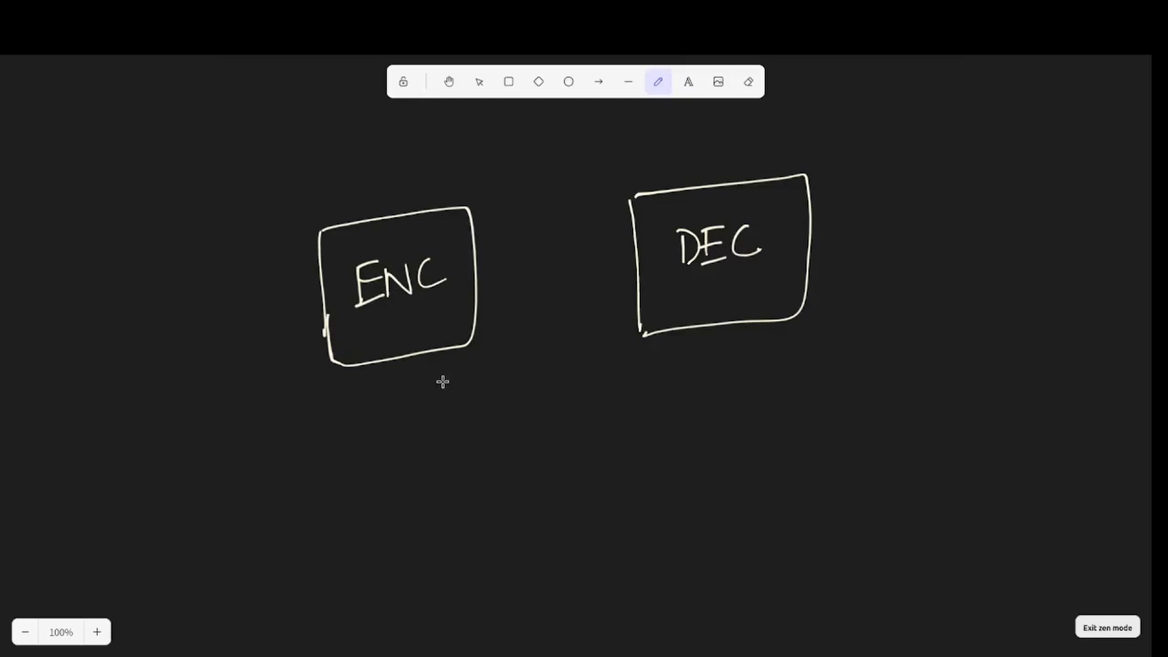
{"action": "mouse_move", "coordinate": [706, 161]}
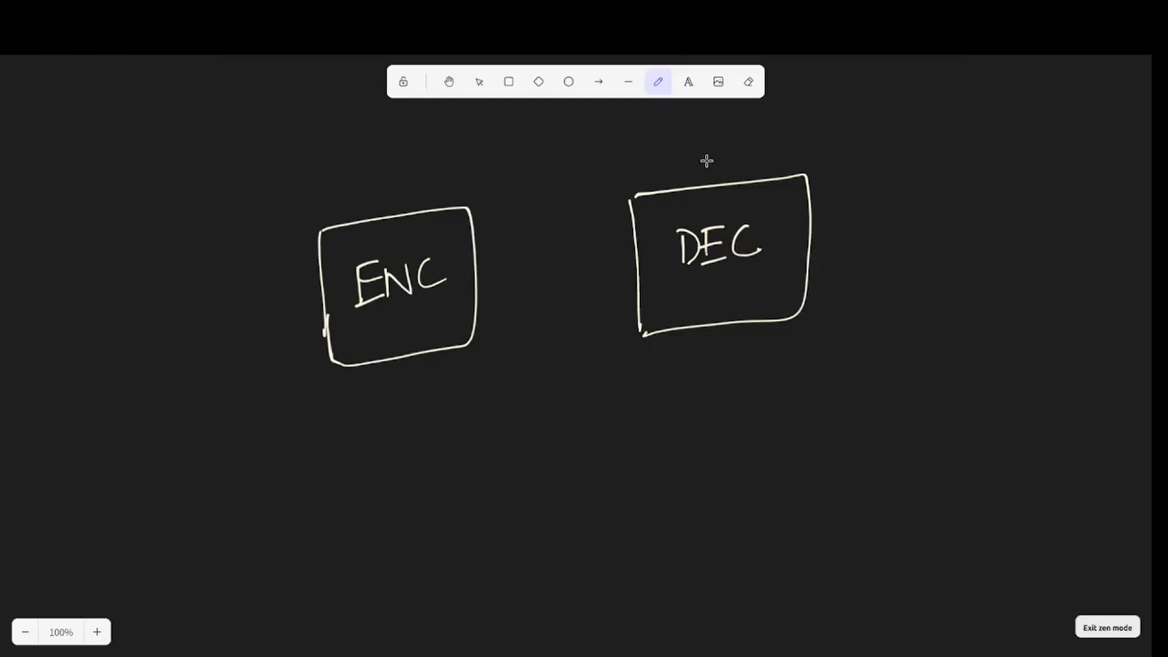
{"action": "mouse_move", "coordinate": [691, 159]}
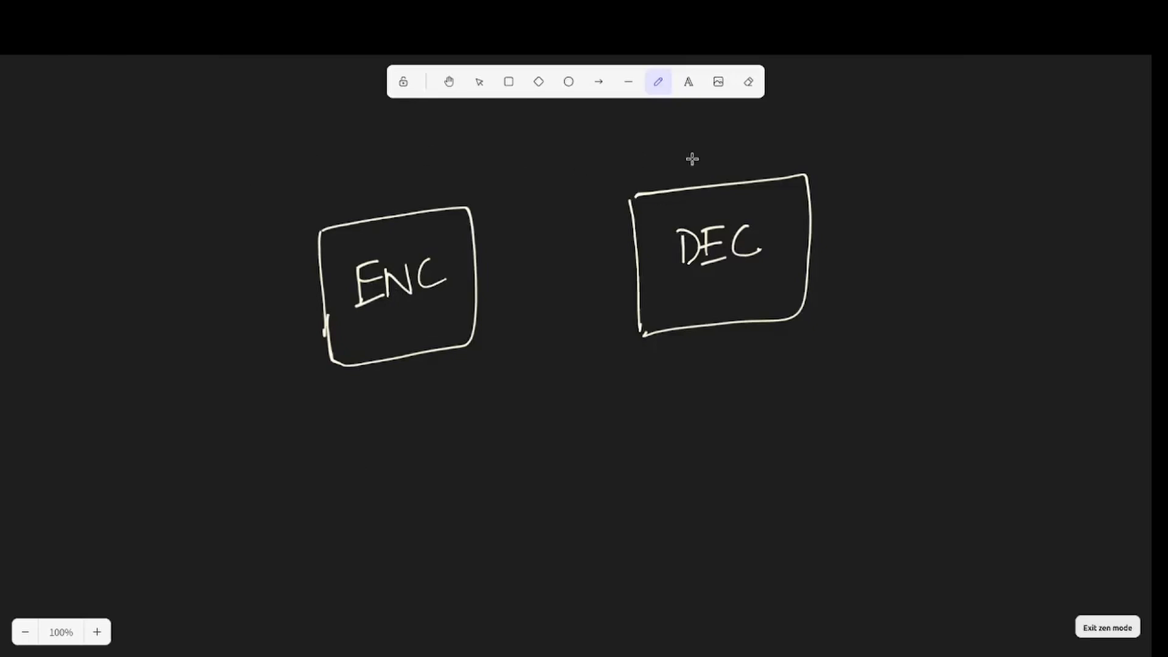
{"action": "mouse_move", "coordinate": [719, 173]}
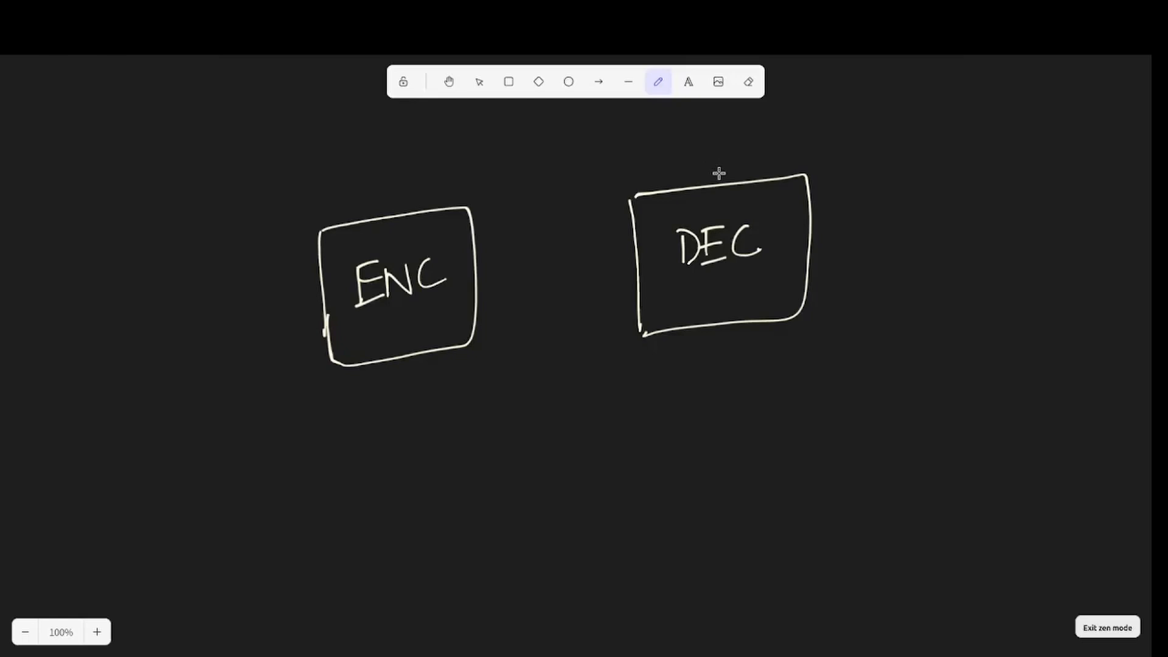
{"action": "mouse_move", "coordinate": [397, 472]}
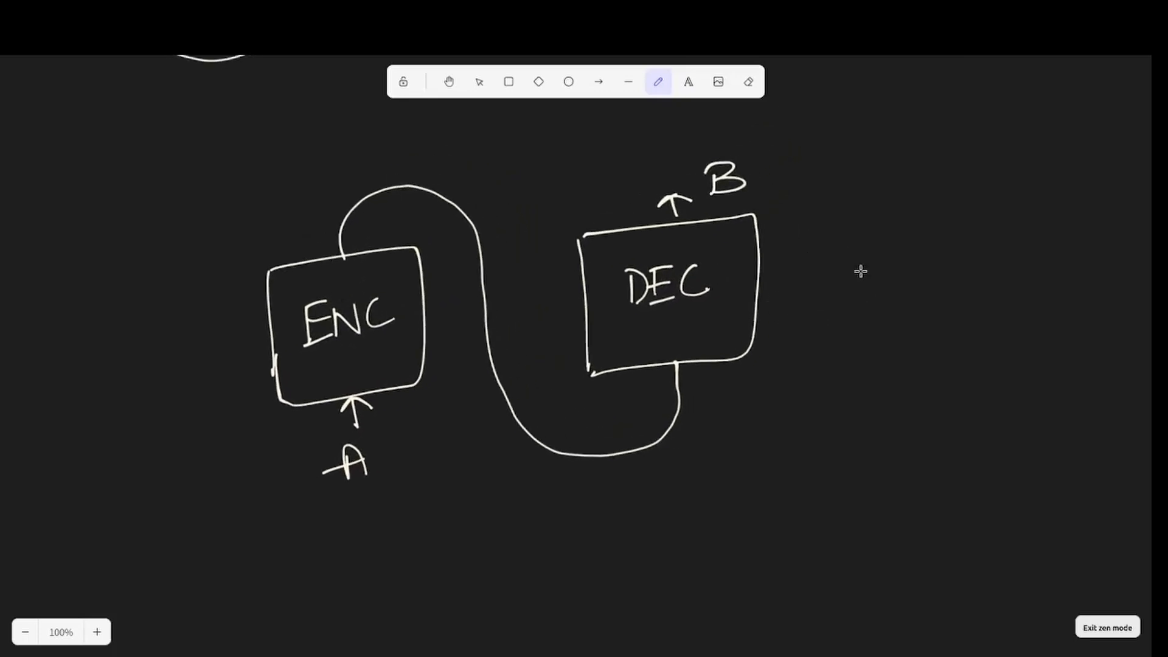
{"action": "mouse_move", "coordinate": [622, 331]}
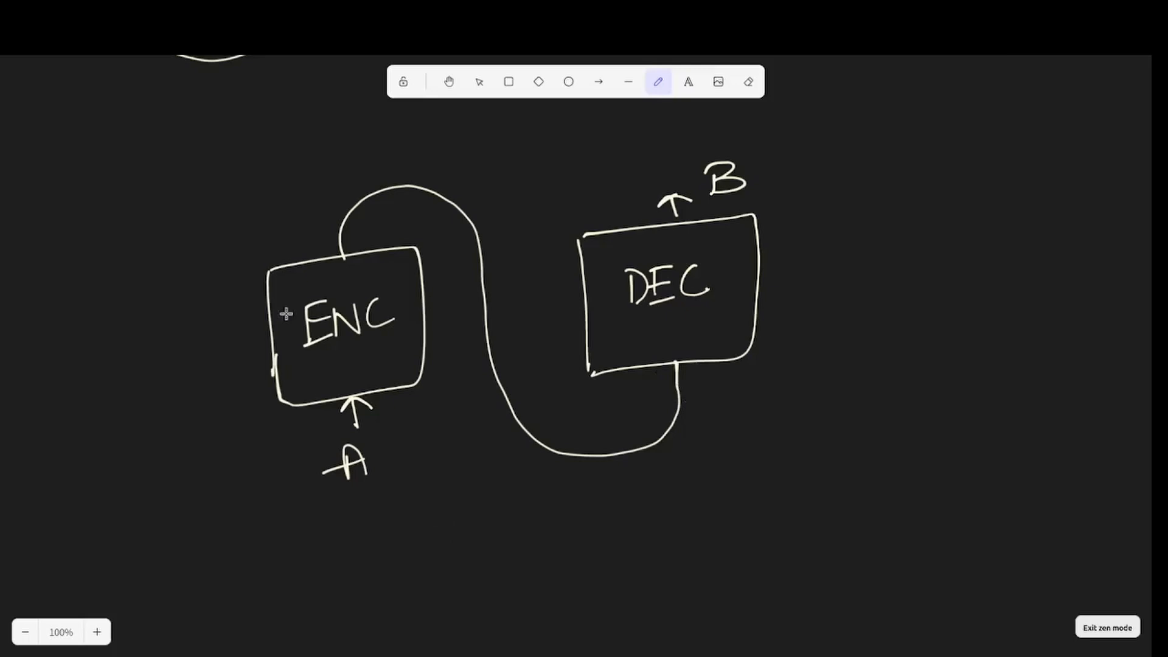
{"action": "mouse_move", "coordinate": [754, 288]}
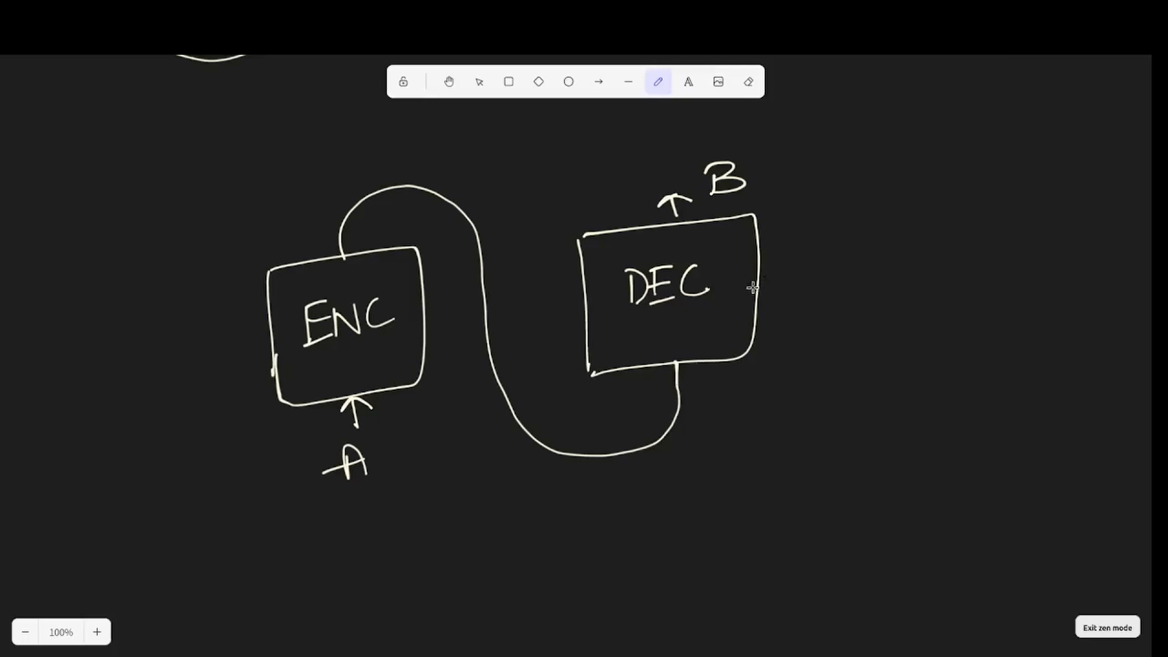
{"action": "mouse_move", "coordinate": [401, 415]}
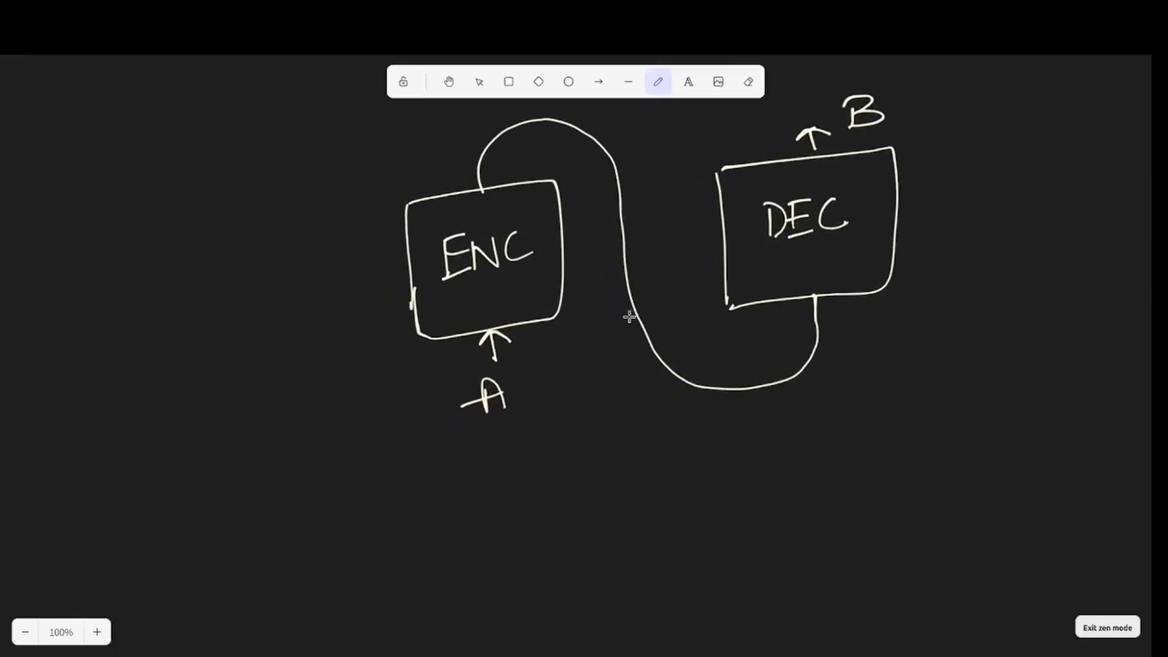
{"action": "mouse_move", "coordinate": [542, 397]}
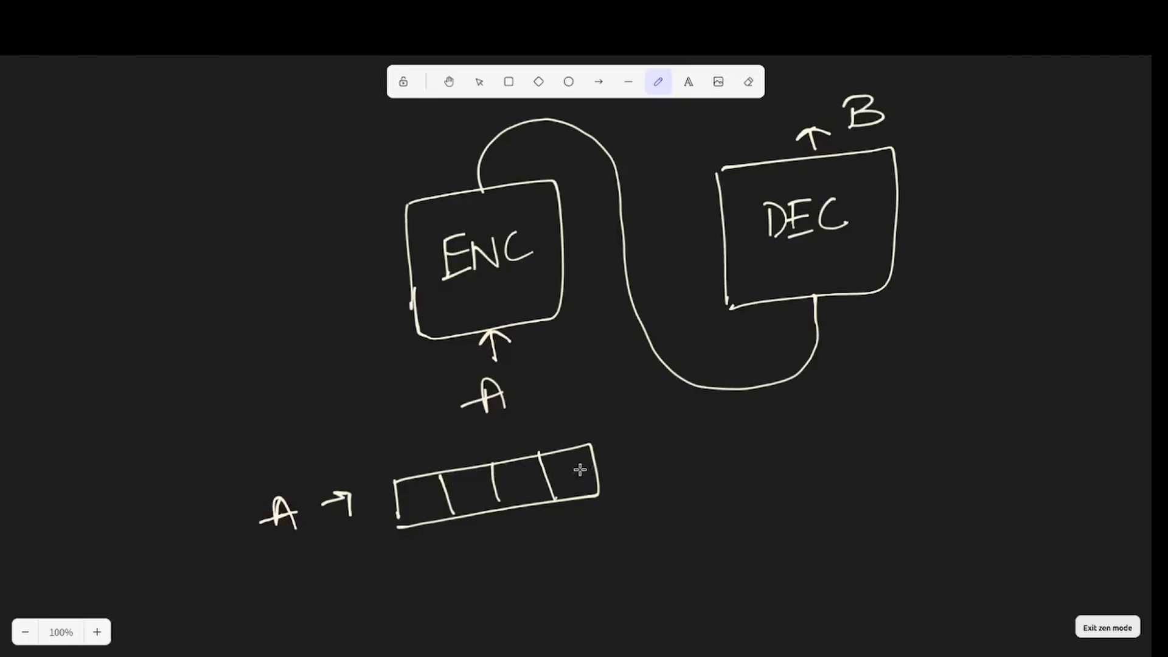
{"action": "mouse_move", "coordinate": [699, 502]}
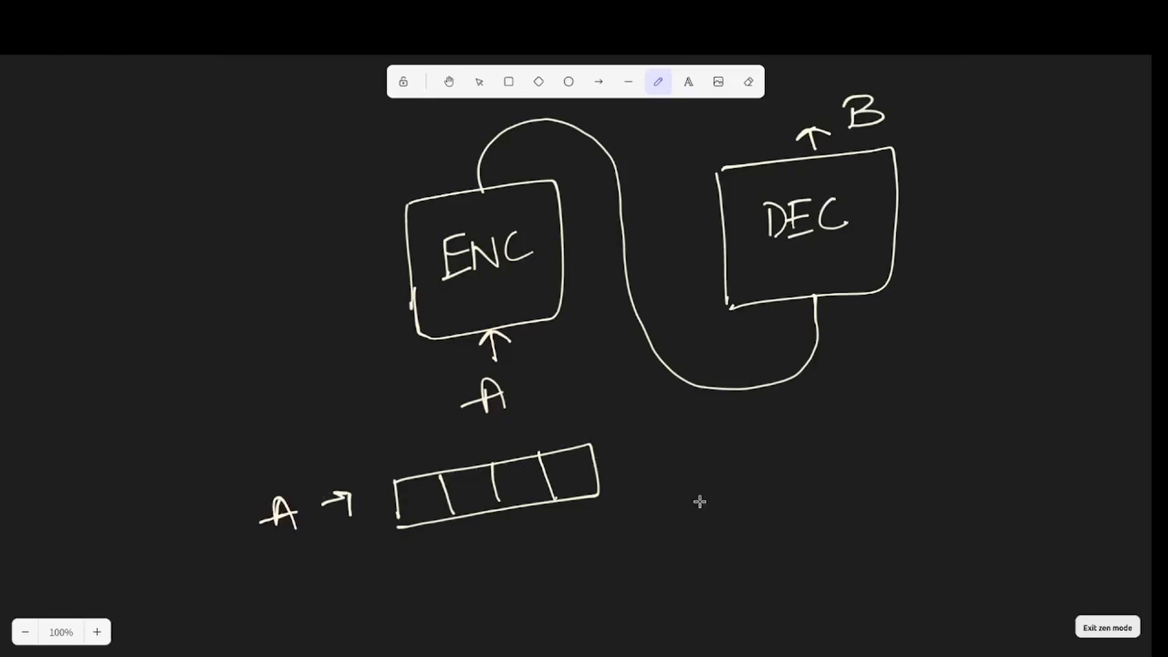
{"action": "mouse_move", "coordinate": [576, 481]}
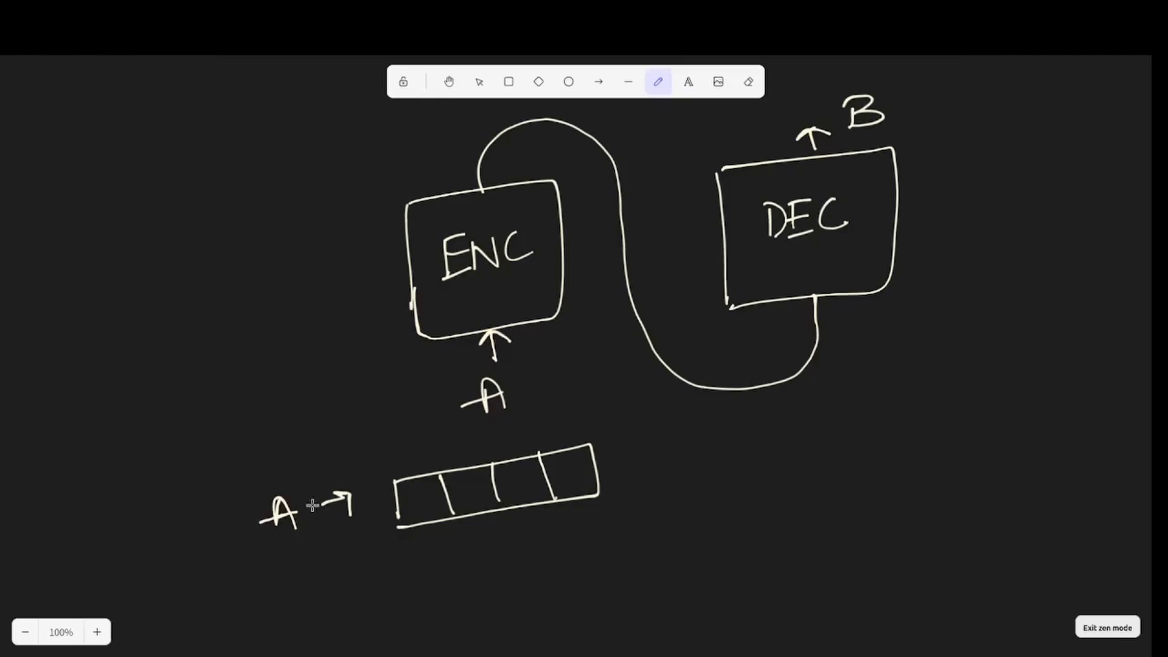
{"action": "mouse_move", "coordinate": [526, 369]}
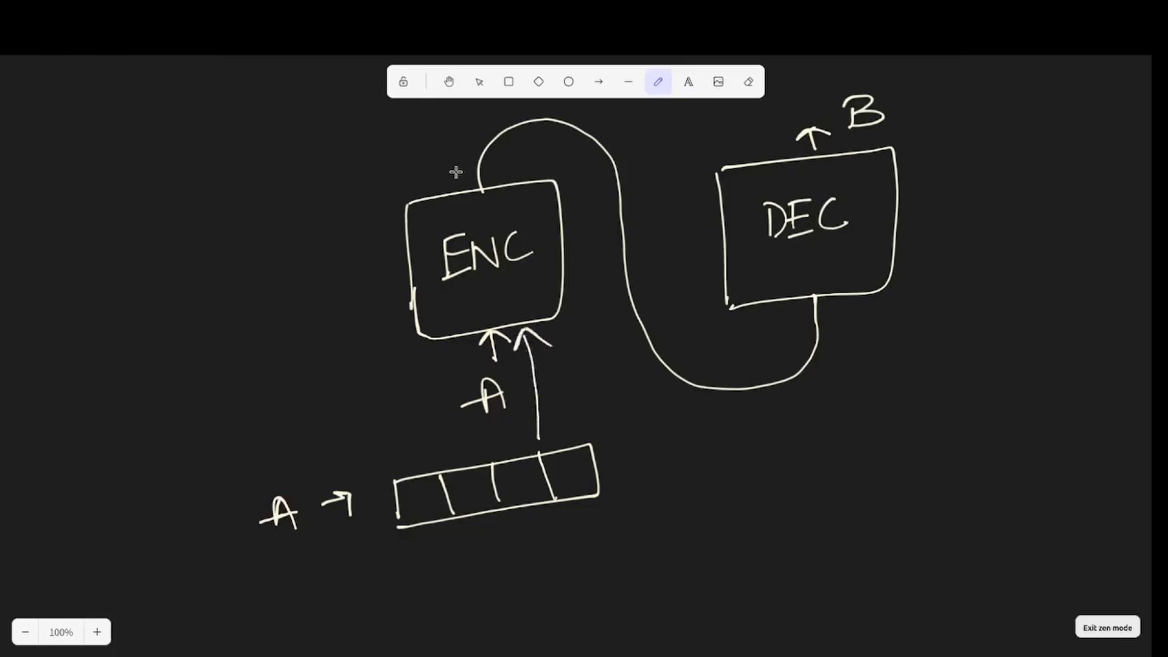
Sketch an arrow from the A vector up into ENC, then move down to fresh canvas.
{"action": "left_click_drag", "start_coordinate": [258, 192], "coordinate": [392, 133]}
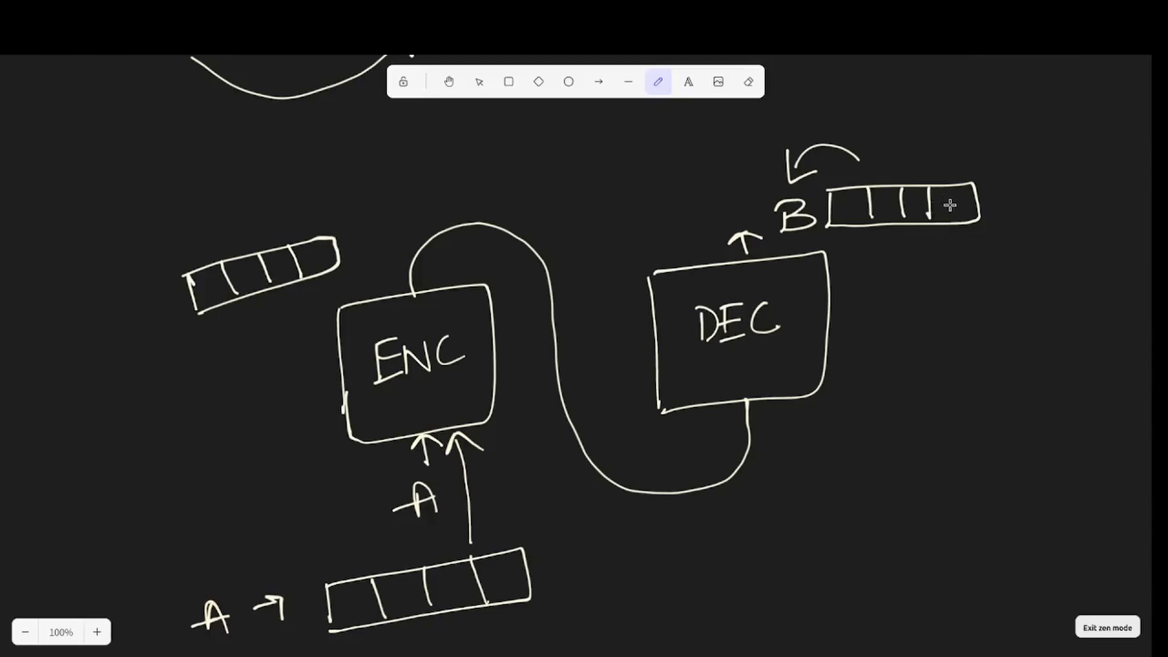
{"action": "mouse_move", "coordinate": [962, 222]}
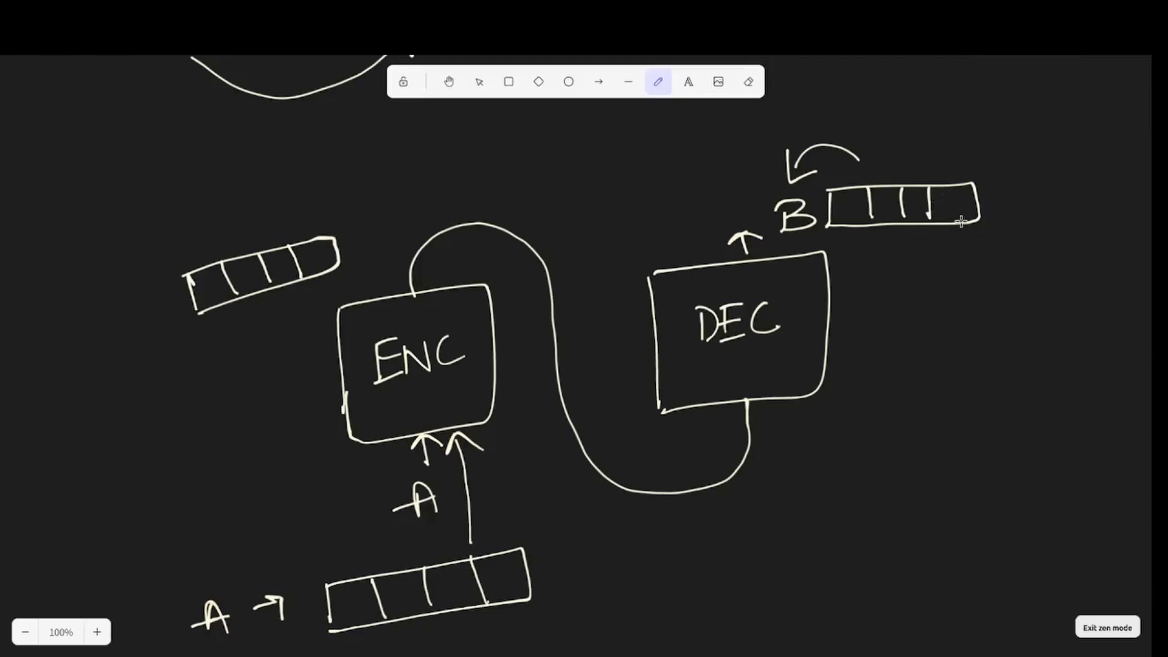
{"action": "mouse_move", "coordinate": [955, 243]}
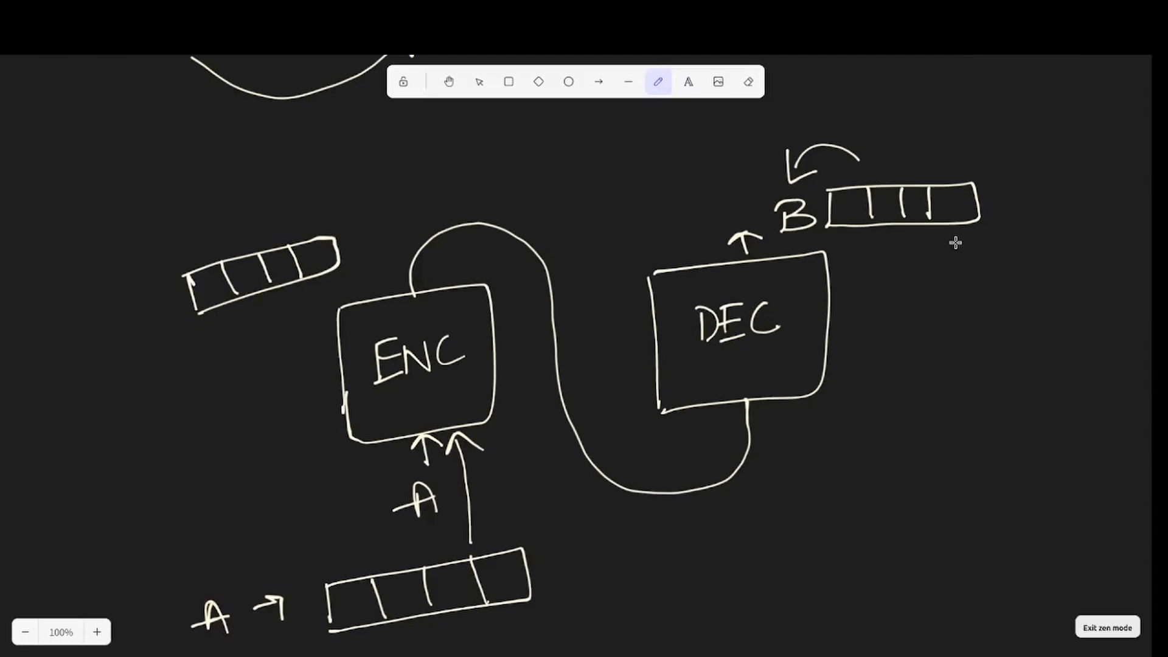
{"action": "mouse_move", "coordinate": [677, 350]}
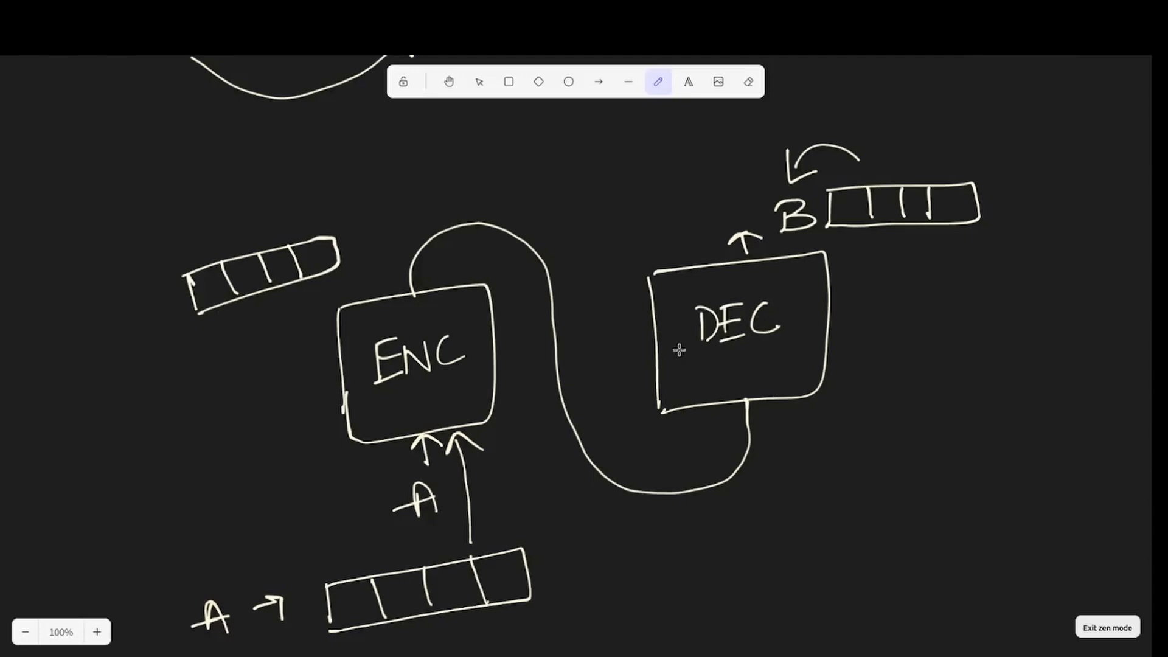
{"action": "mouse_move", "coordinate": [936, 420]}
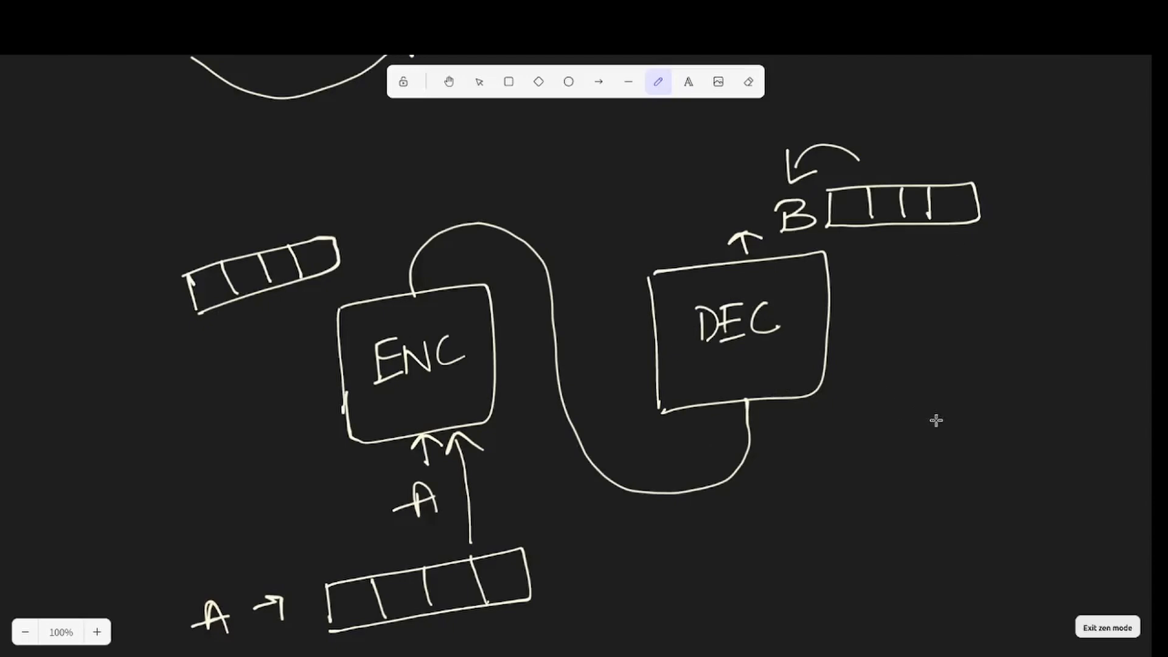
{"action": "mouse_move", "coordinate": [812, 450]}
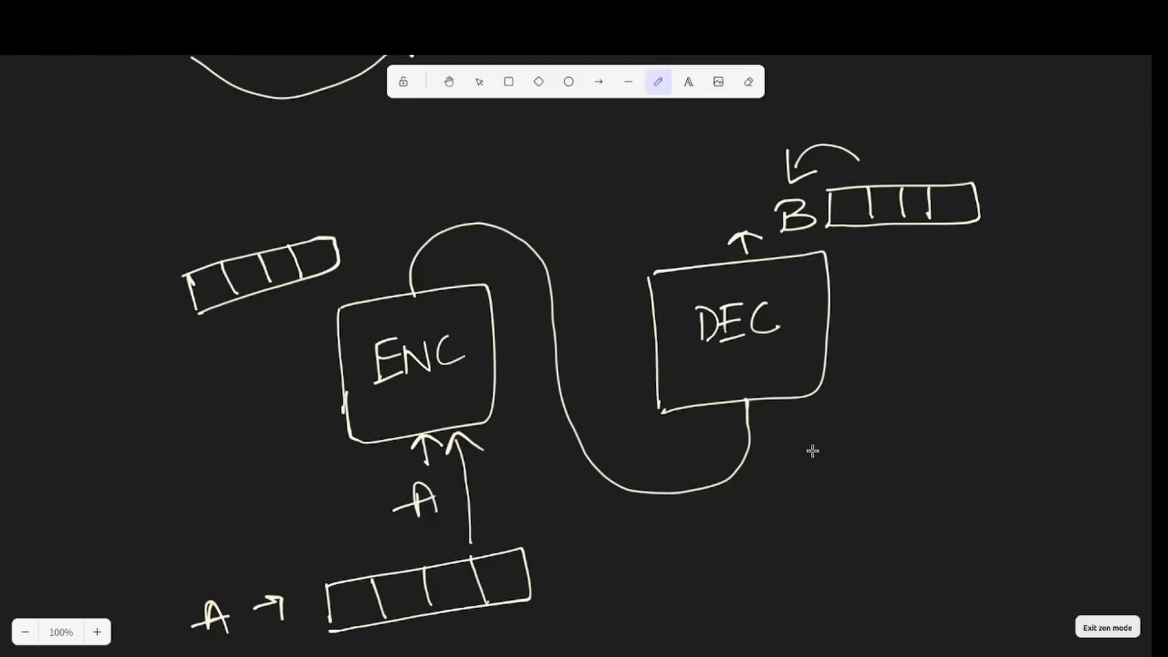
{"action": "mouse_move", "coordinate": [503, 236]}
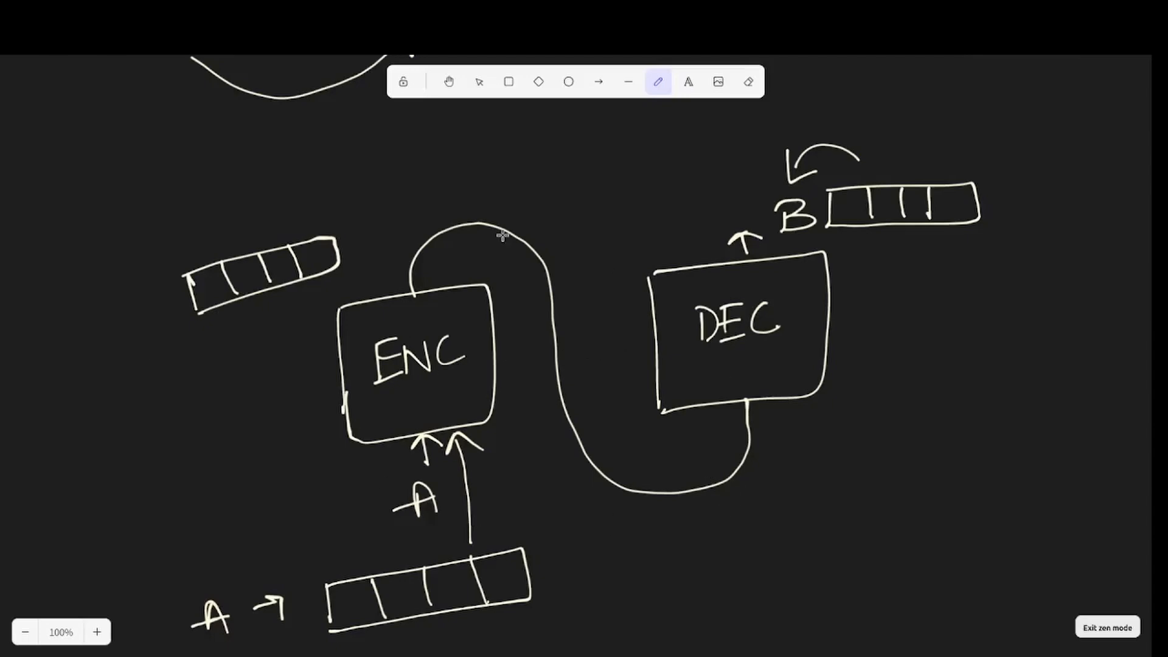
{"action": "mouse_move", "coordinate": [695, 527]}
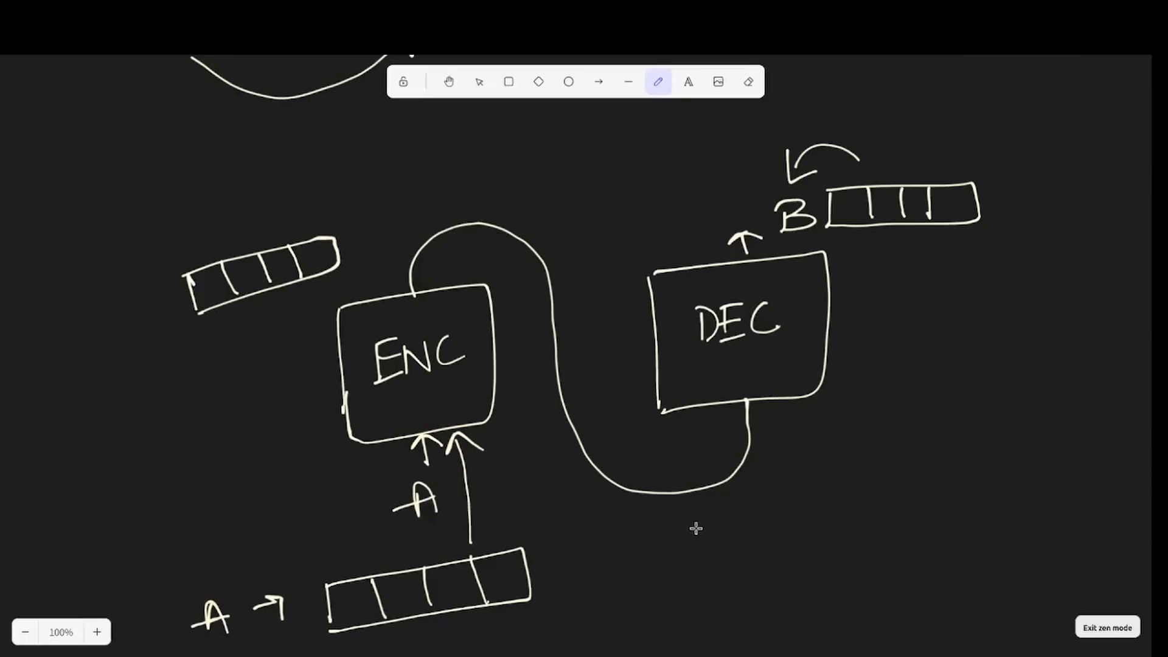
{"action": "mouse_move", "coordinate": [887, 449]}
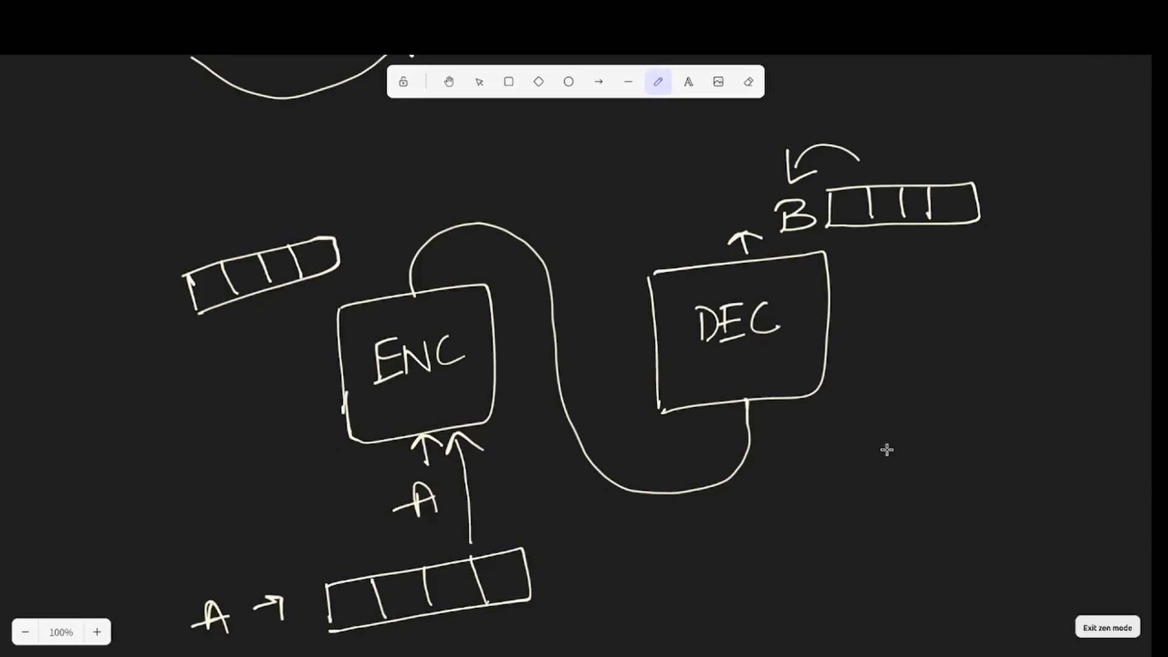
{"action": "scroll", "scroll_direction": "down", "scroll_amount": 3}
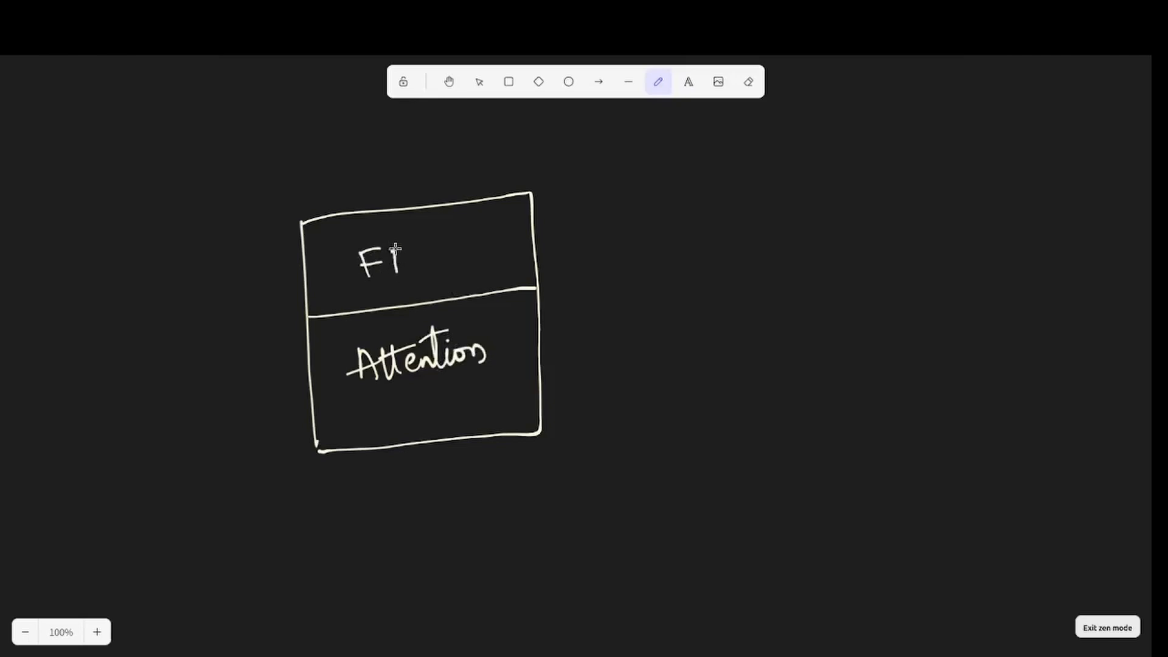
Label the upper section FFNN and sketch a cell vector beside the block.
{"action": "type", "text": "FNN"}
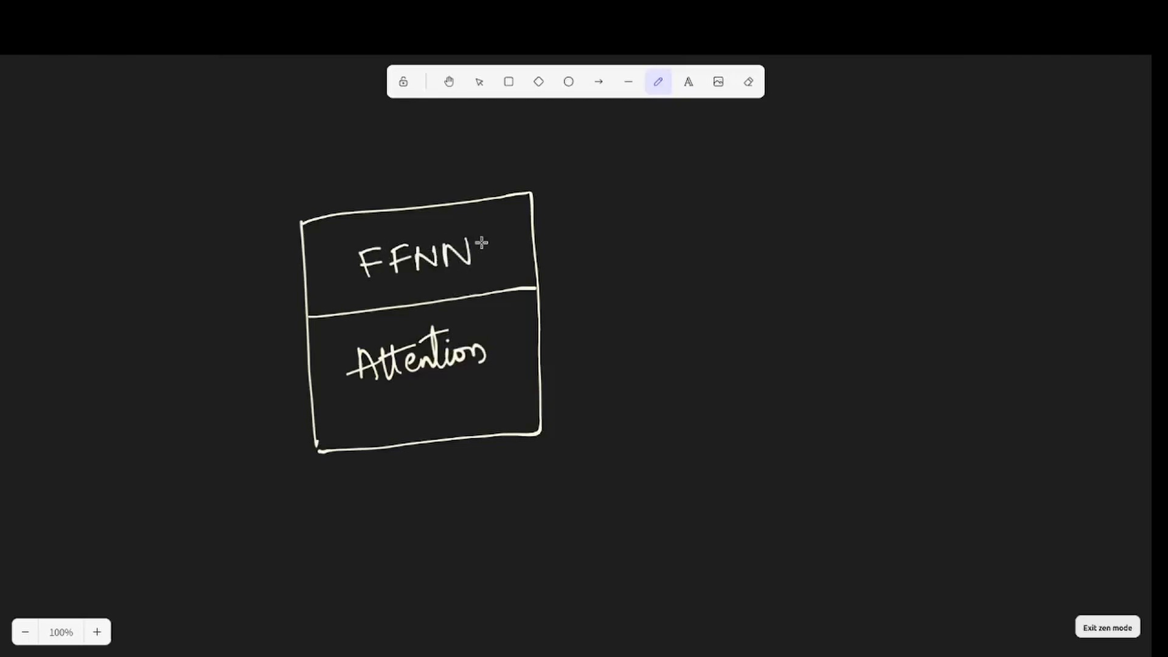
{"action": "mouse_move", "coordinate": [473, 312]}
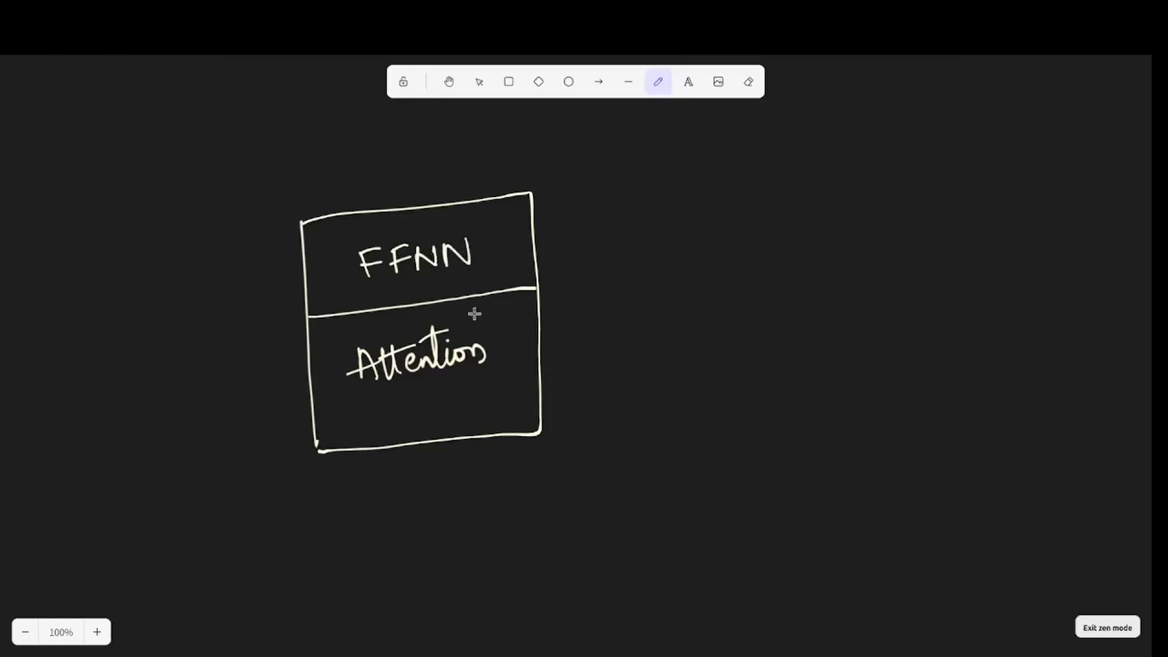
{"action": "mouse_move", "coordinate": [559, 255]}
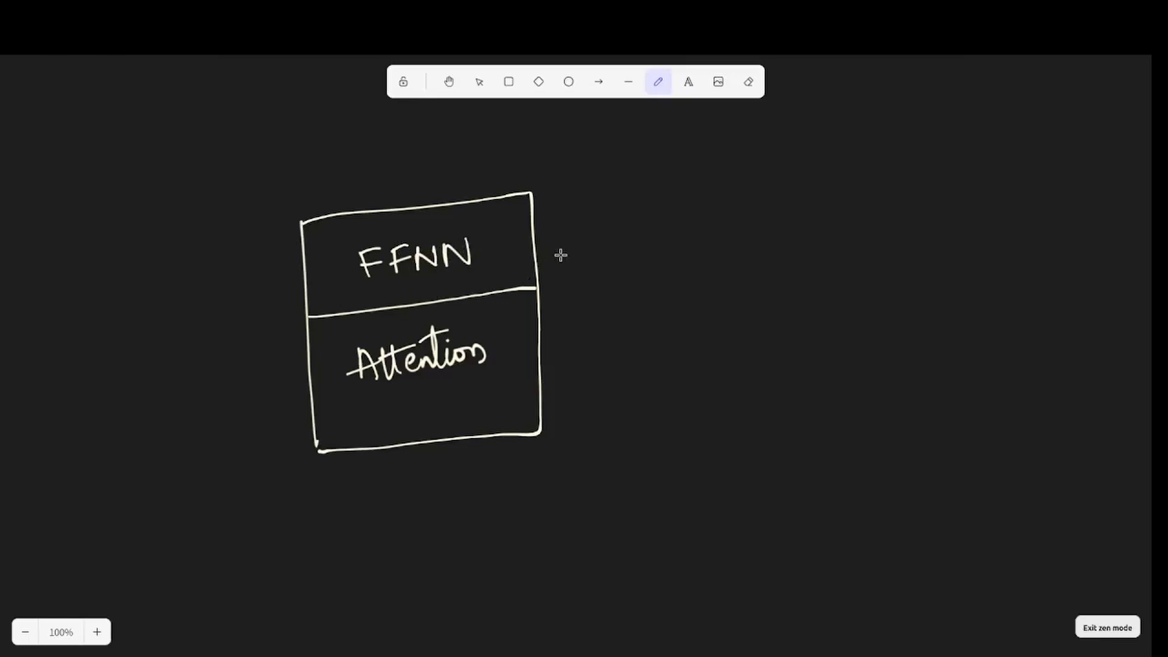
{"action": "mouse_move", "coordinate": [354, 237]}
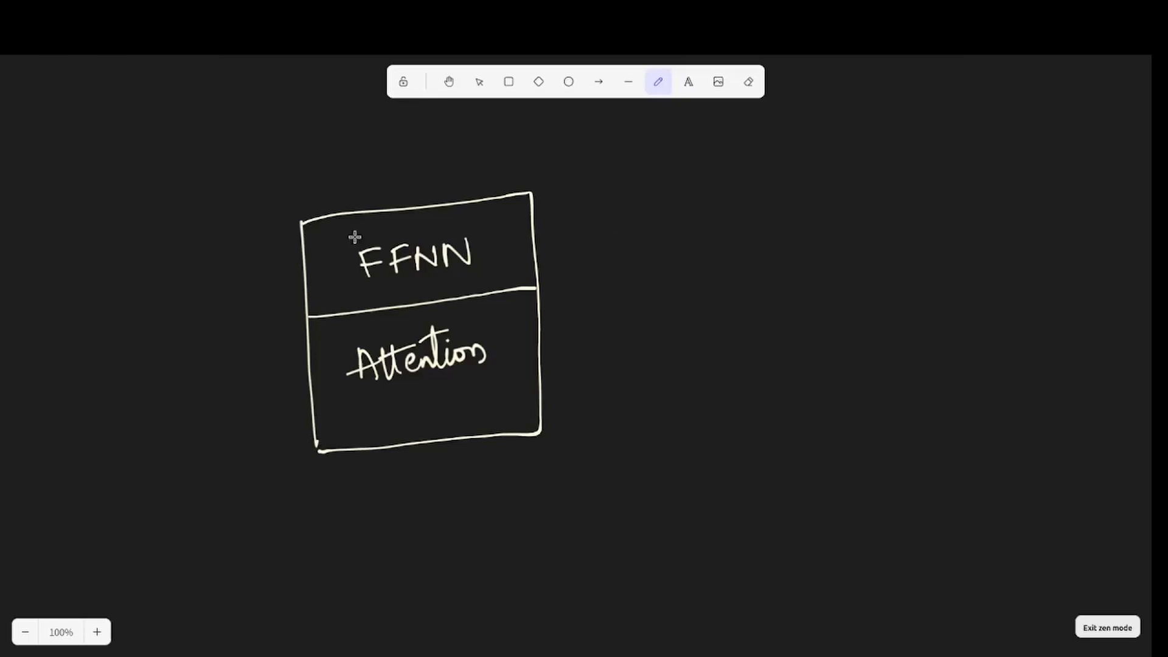
{"action": "left_click_drag", "start_coordinate": [161, 249], "coordinate": [264, 298]}
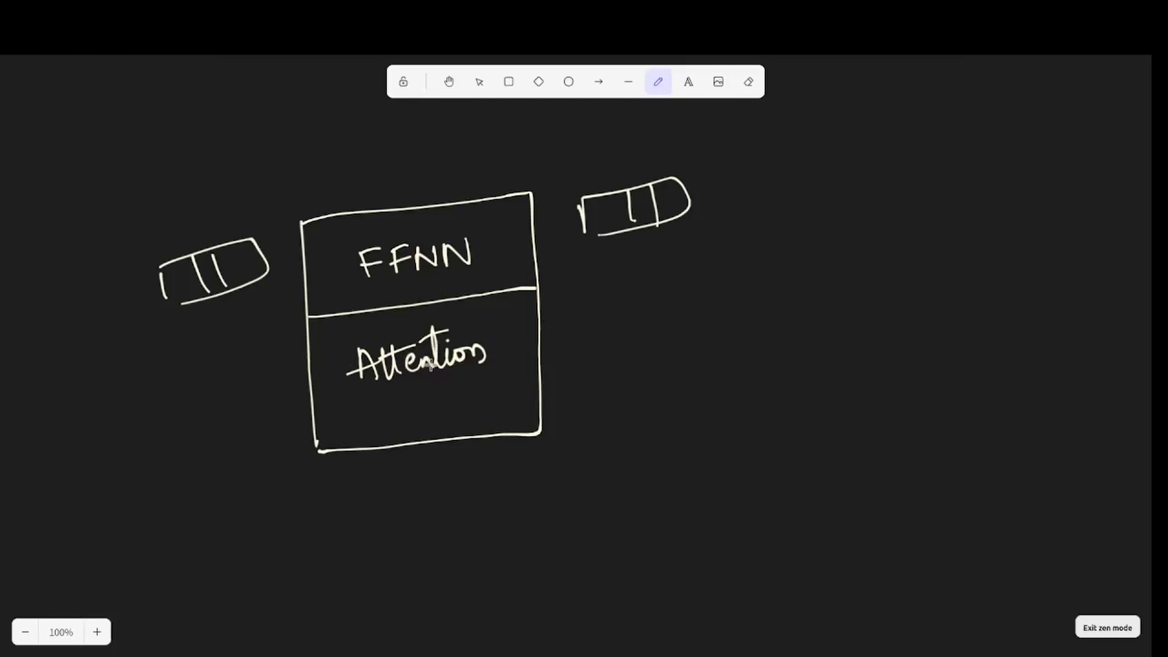
{"action": "mouse_move", "coordinate": [404, 484]}
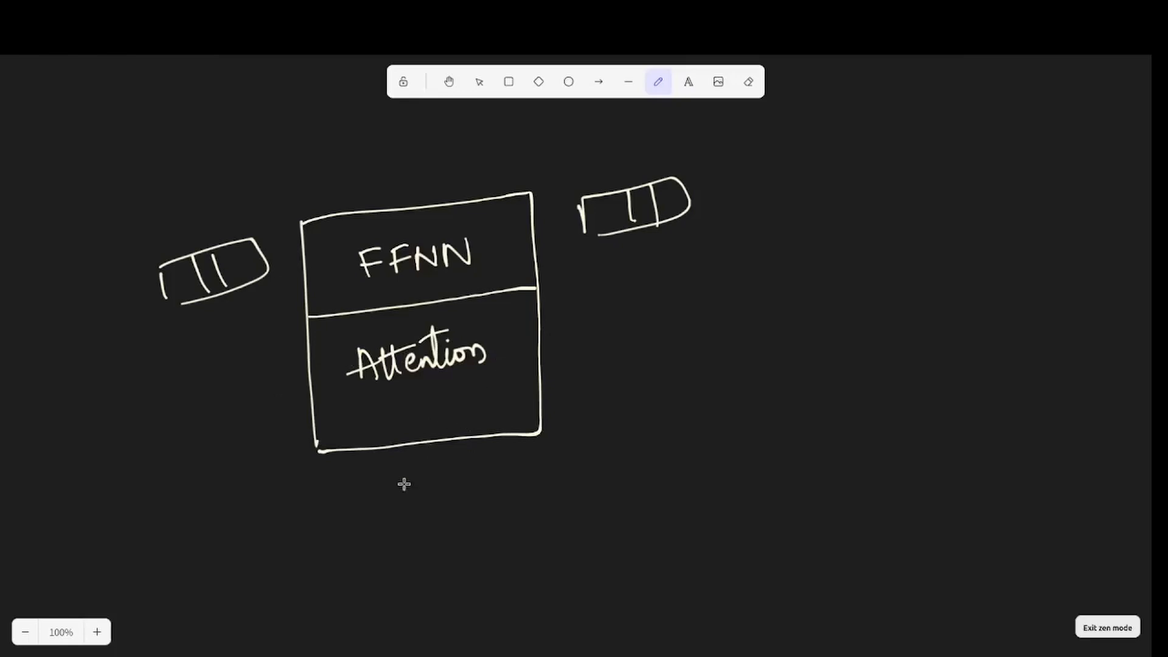
{"action": "mouse_move", "coordinate": [395, 514]}
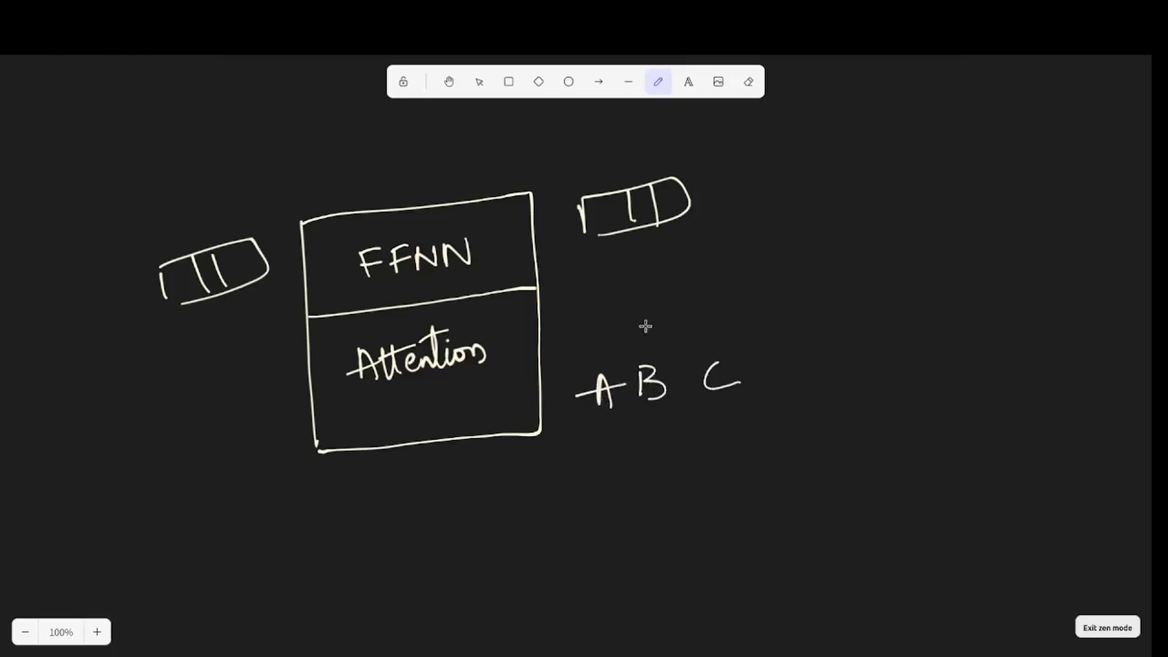
{"action": "mouse_move", "coordinate": [529, 462]}
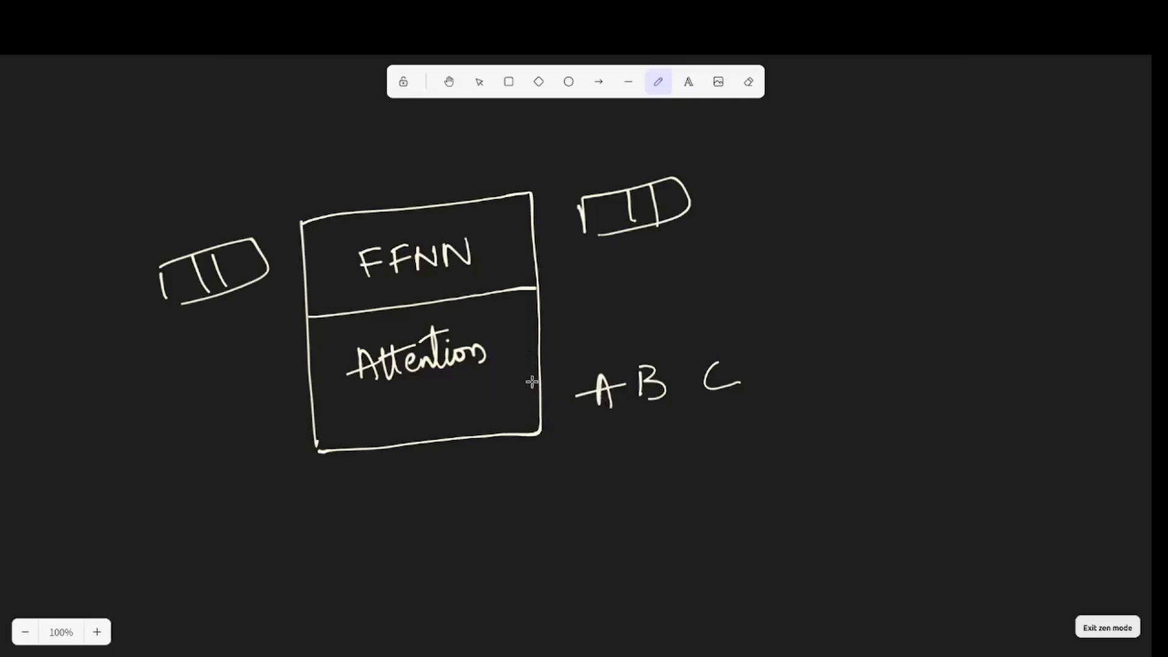
{"action": "mouse_move", "coordinate": [155, 347]}
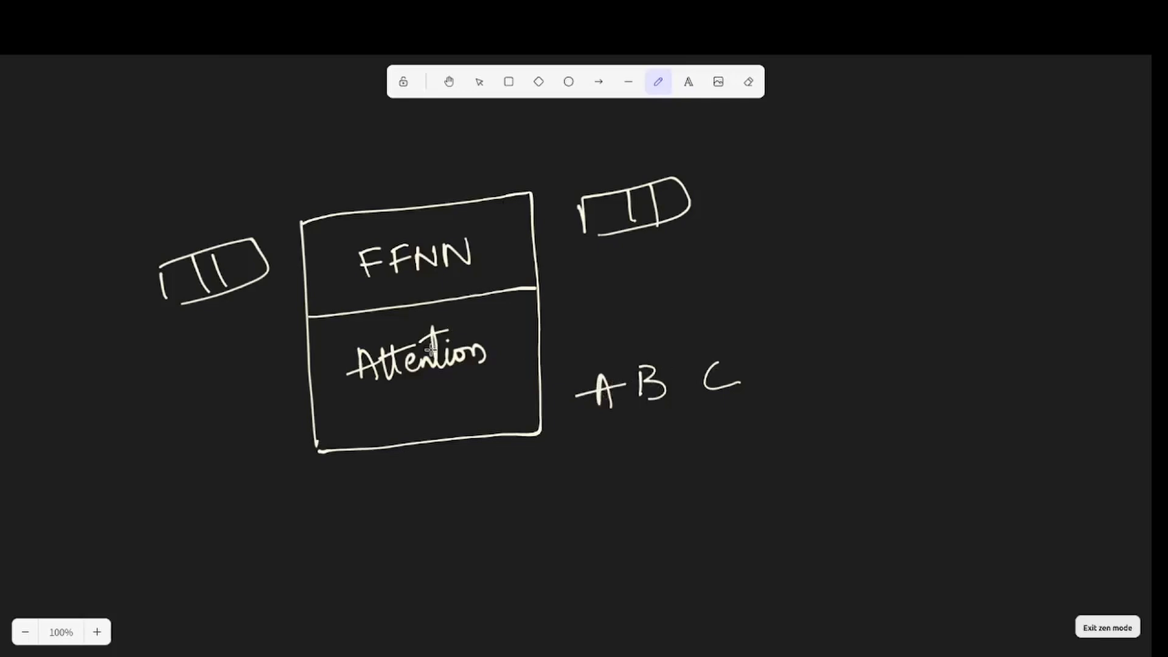
{"action": "mouse_move", "coordinate": [618, 363]}
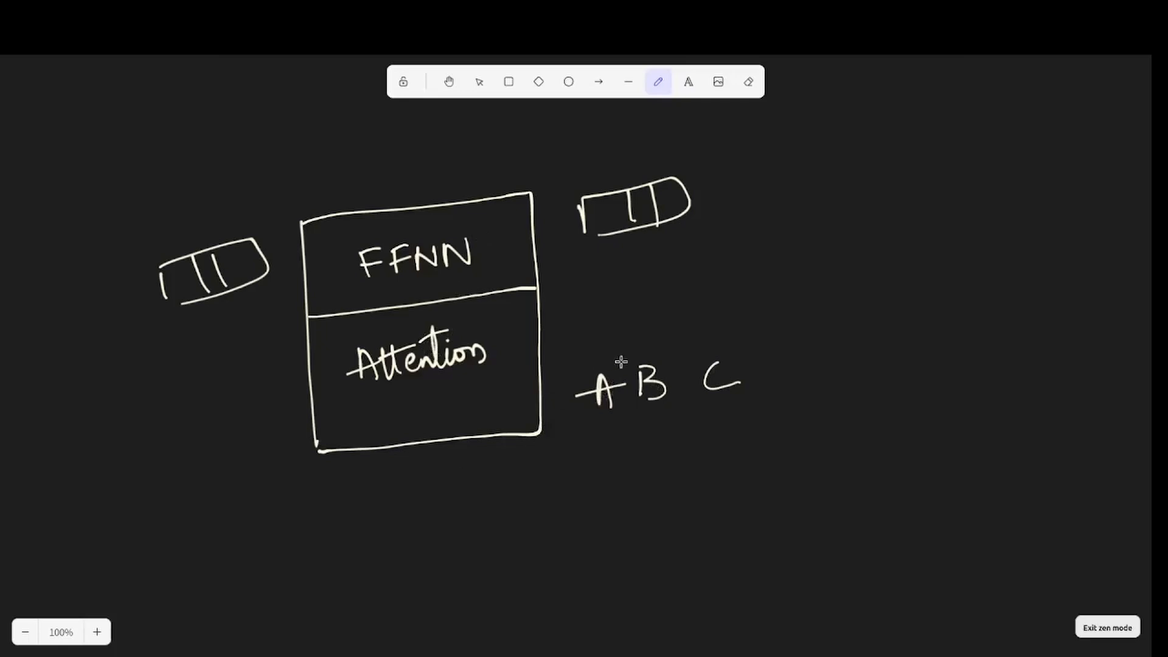
{"action": "mouse_move", "coordinate": [706, 197]}
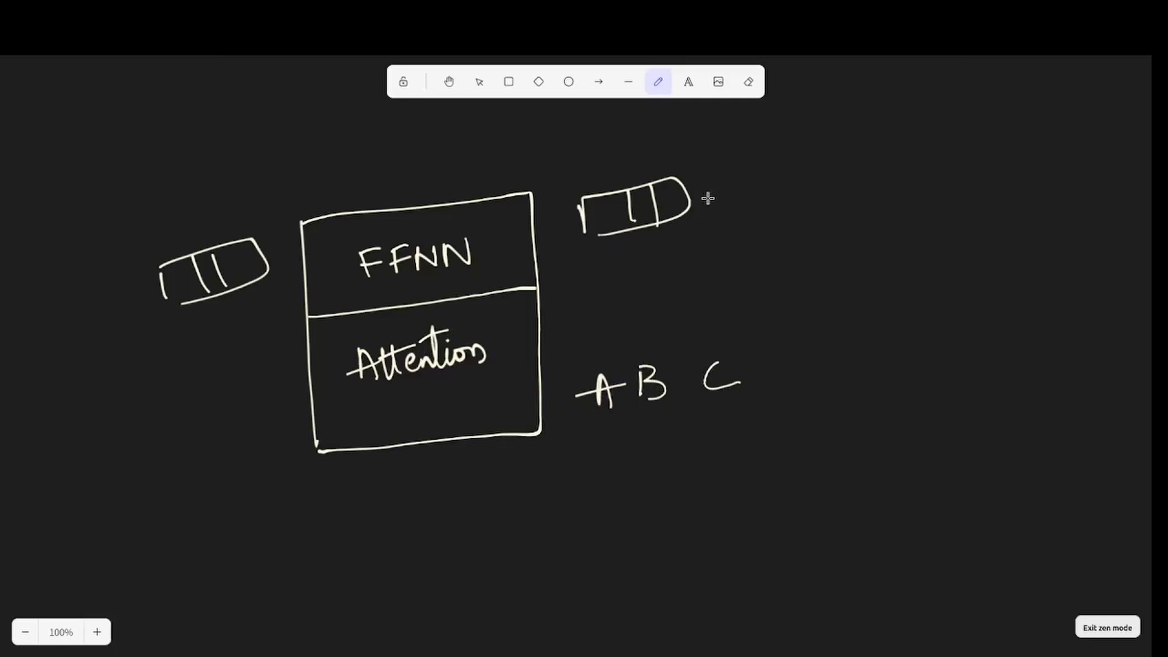
{"action": "mouse_move", "coordinate": [854, 236]}
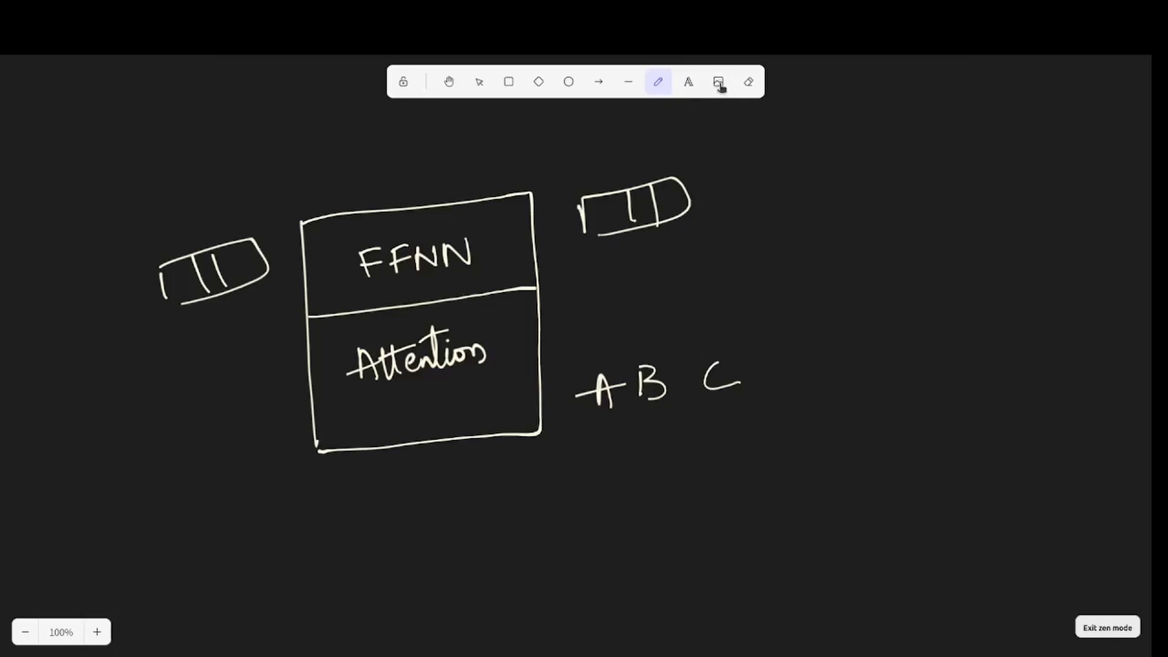
{"action": "mouse_move", "coordinate": [569, 285]}
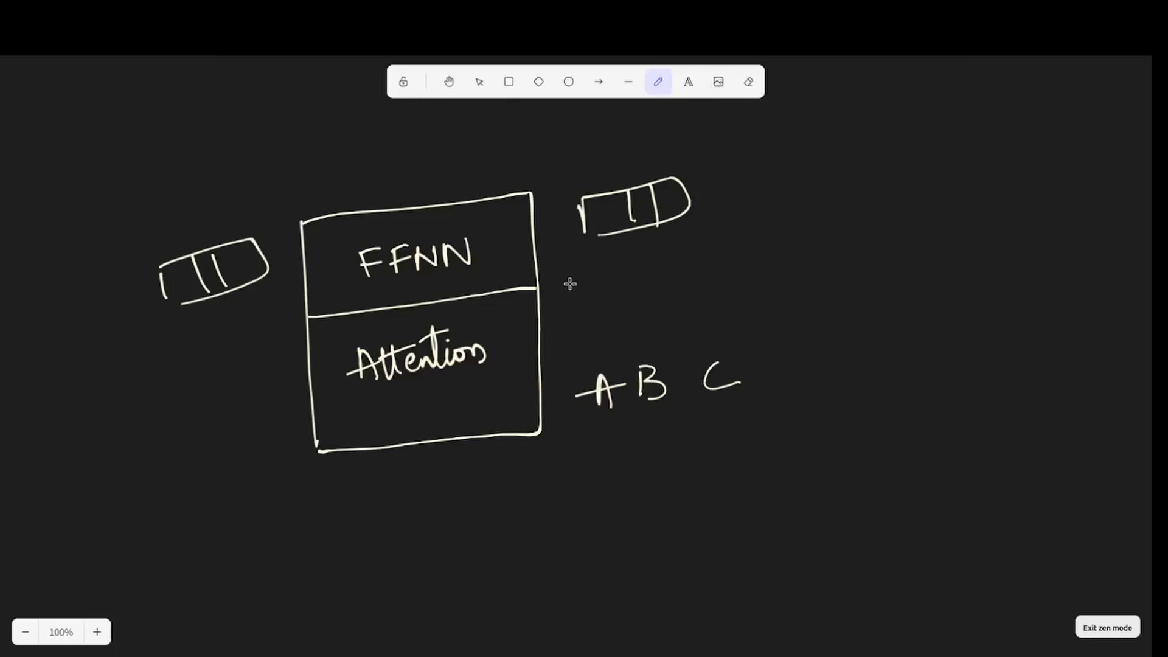
Pick the freedraw pencil to handwrite the letters A, B and C.
{"action": "left_click", "coordinate": [748, 82]}
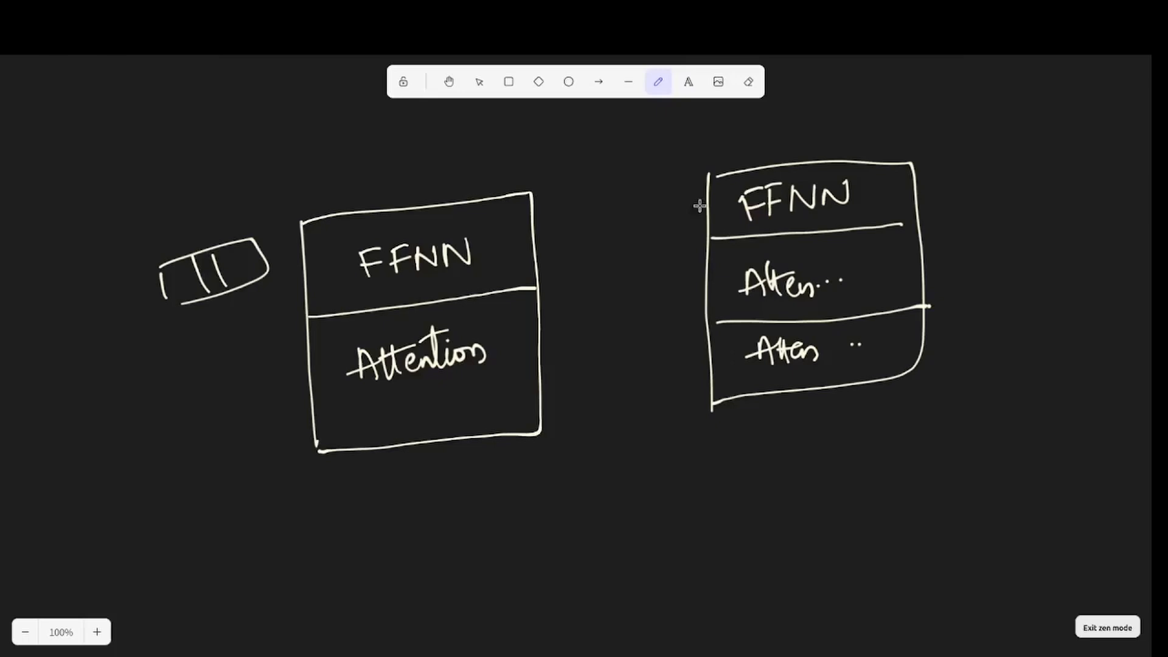
{"action": "mouse_move", "coordinate": [684, 219]}
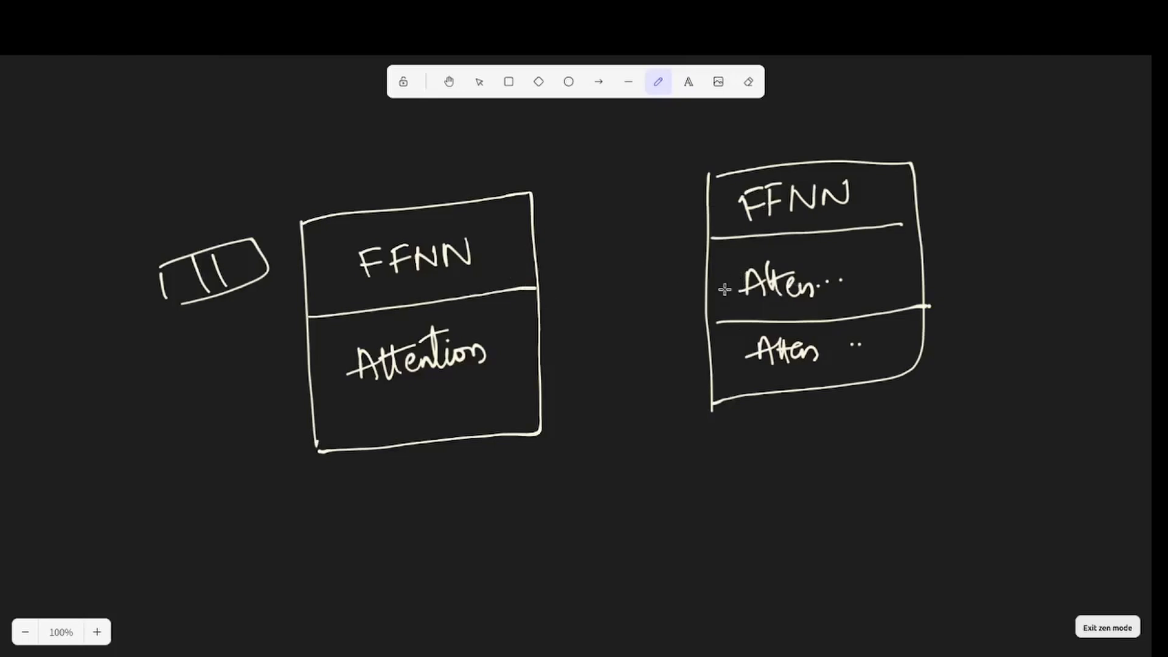
{"action": "mouse_move", "coordinate": [589, 371]}
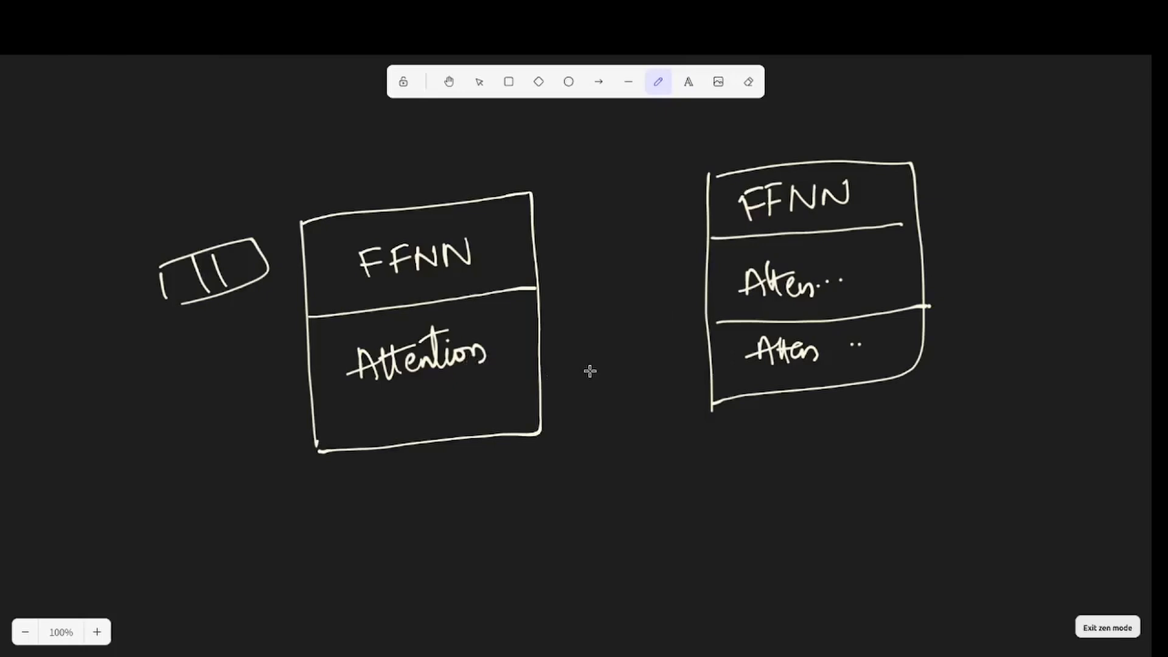
{"action": "mouse_move", "coordinate": [733, 287]}
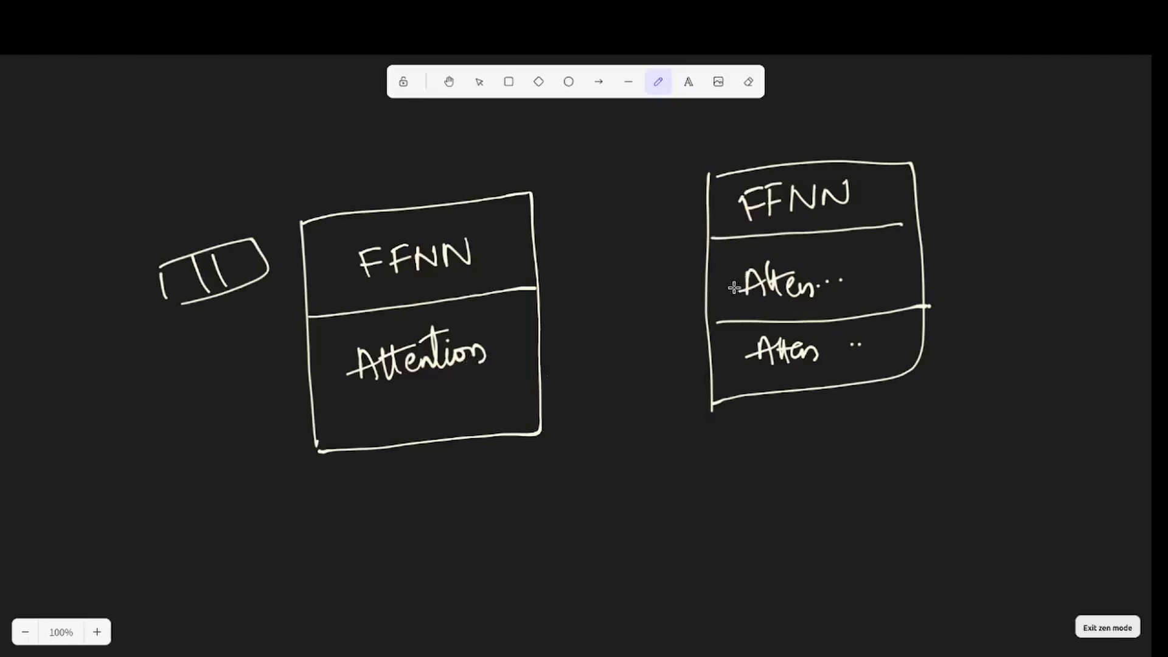
{"action": "mouse_move", "coordinate": [504, 341]}
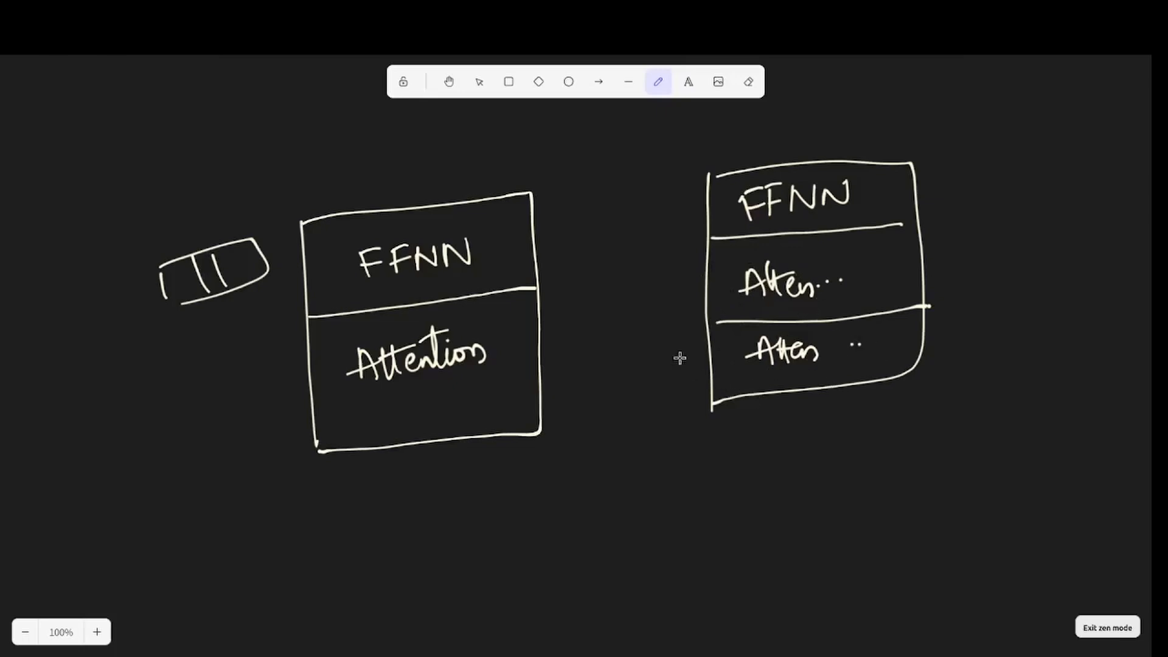
{"action": "mouse_move", "coordinate": [365, 515]}
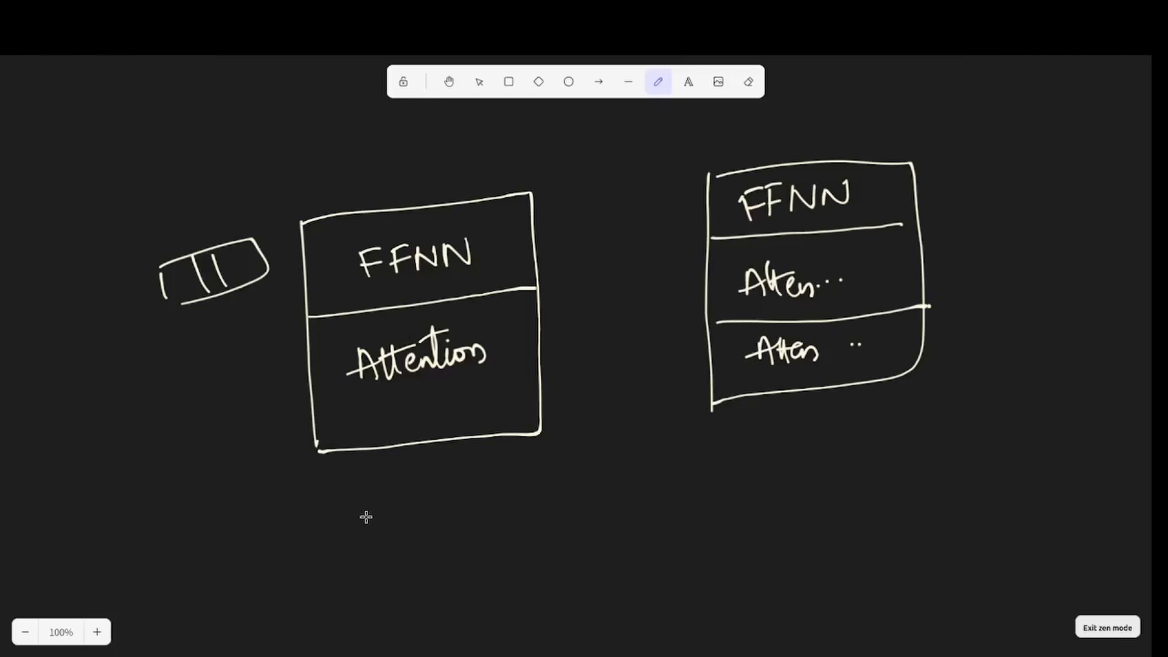
{"action": "mouse_move", "coordinate": [404, 497]}
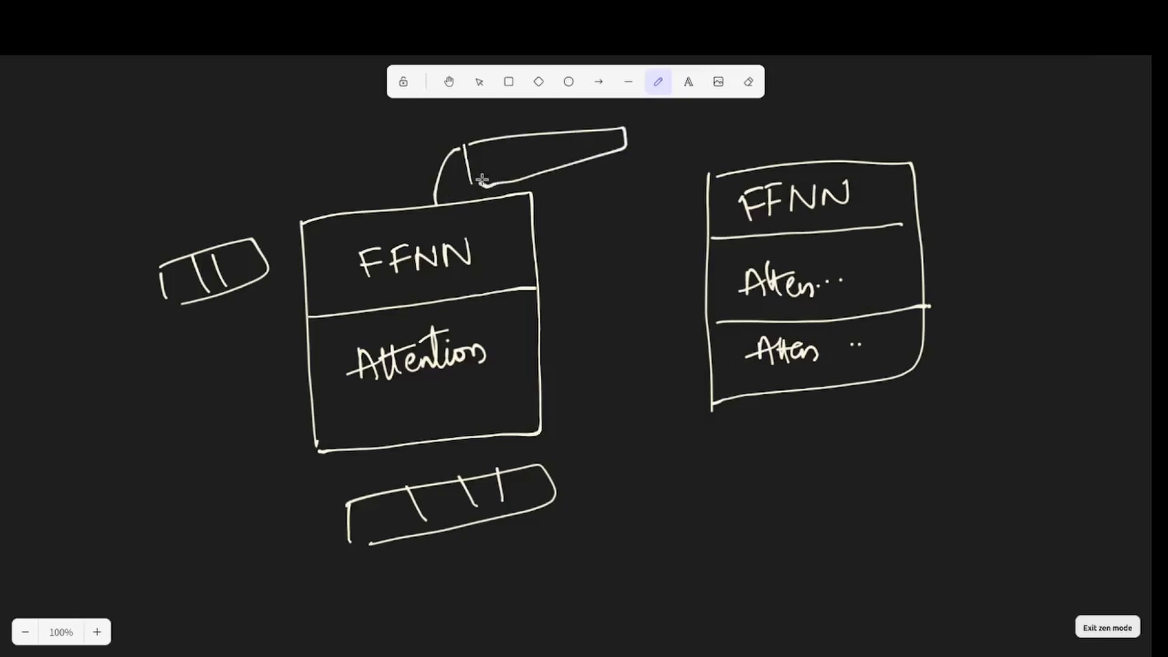
Sketch the vector strip above the encoder block.
{"action": "left_click_drag", "start_coordinate": [522, 131], "coordinate": [491, 175]}
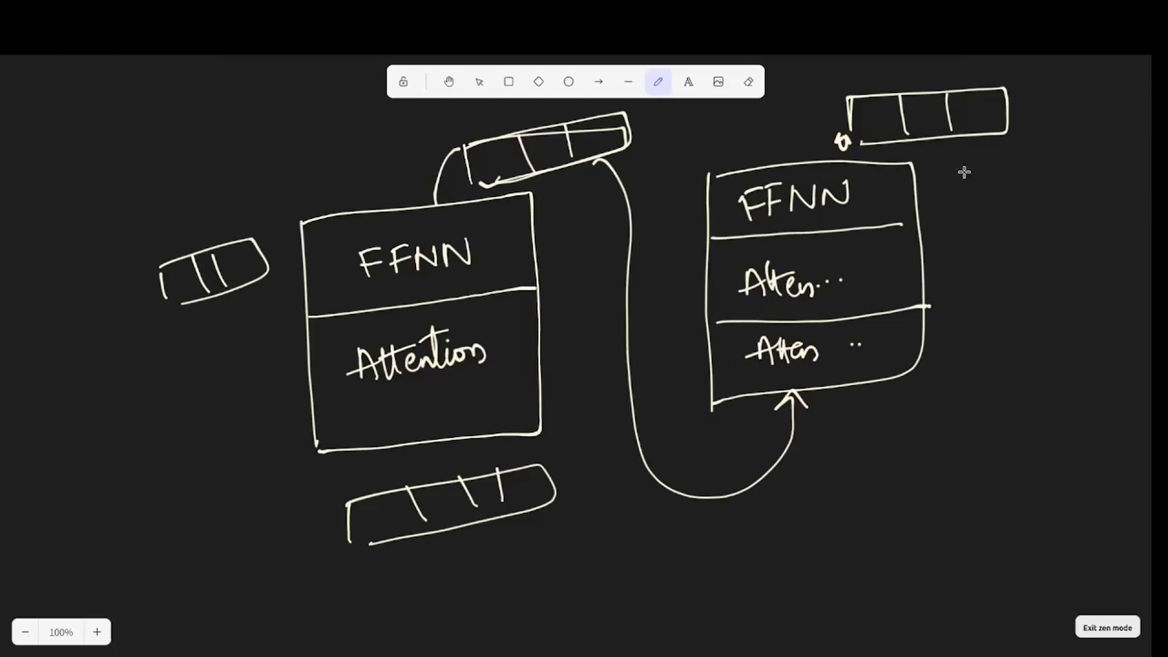
{"action": "mouse_move", "coordinate": [833, 413]}
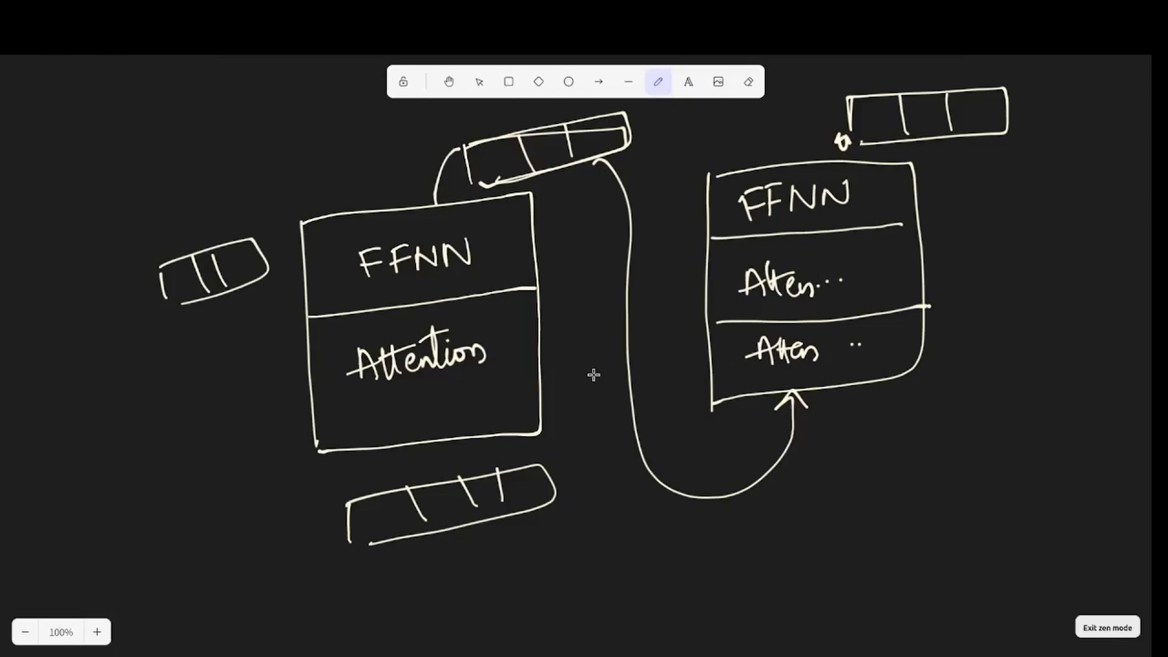
{"action": "mouse_move", "coordinate": [591, 298]}
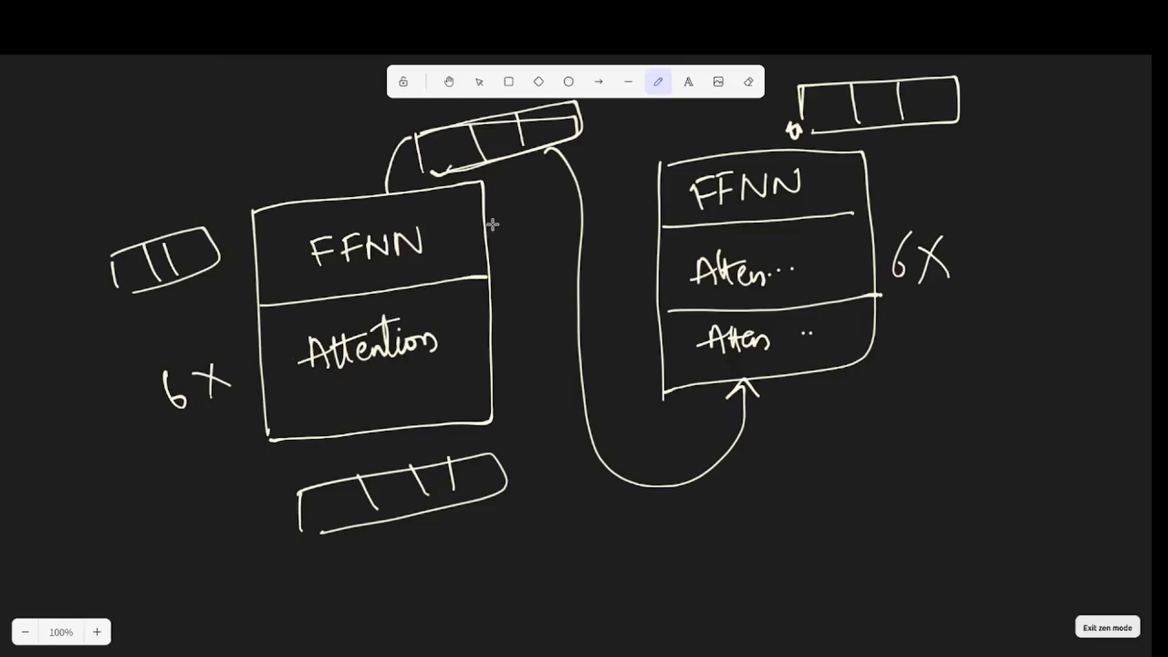
{"action": "mouse_move", "coordinate": [350, 211]}
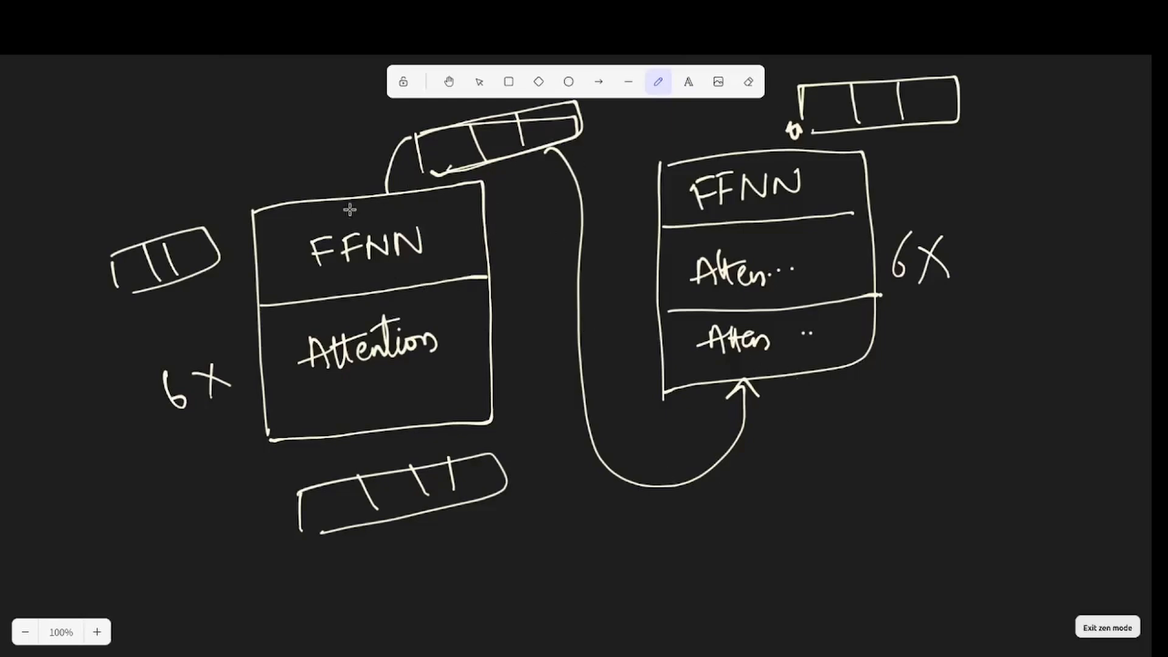
{"action": "mouse_move", "coordinate": [768, 400]}
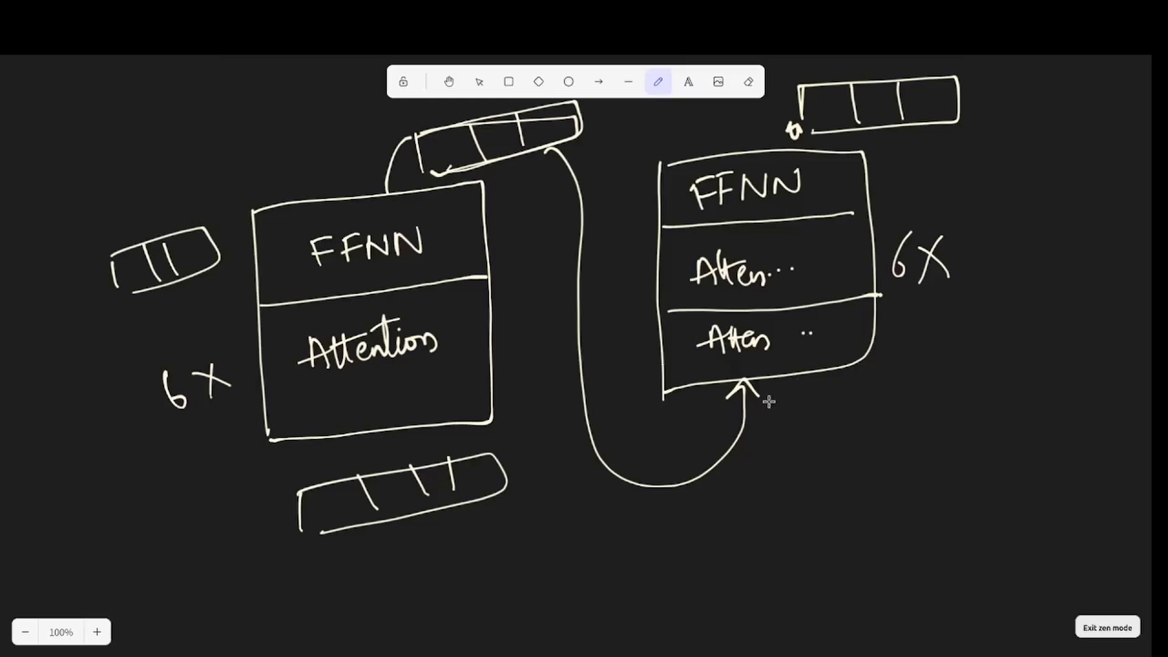
{"action": "mouse_move", "coordinate": [738, 137]}
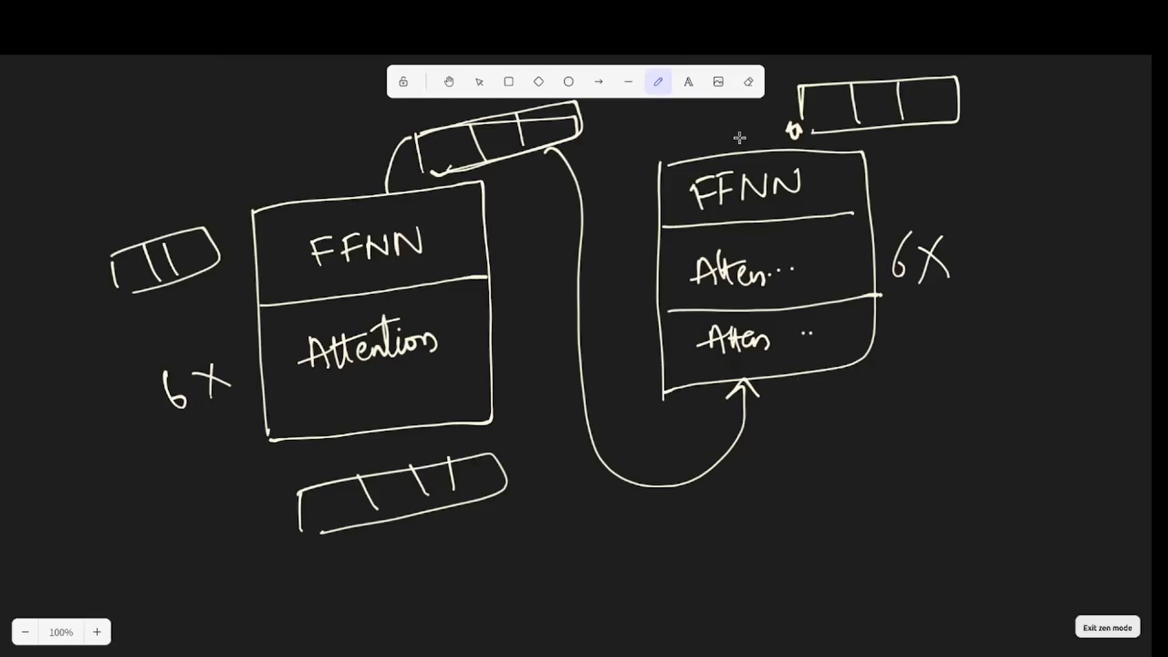
{"action": "mouse_move", "coordinate": [909, 108]}
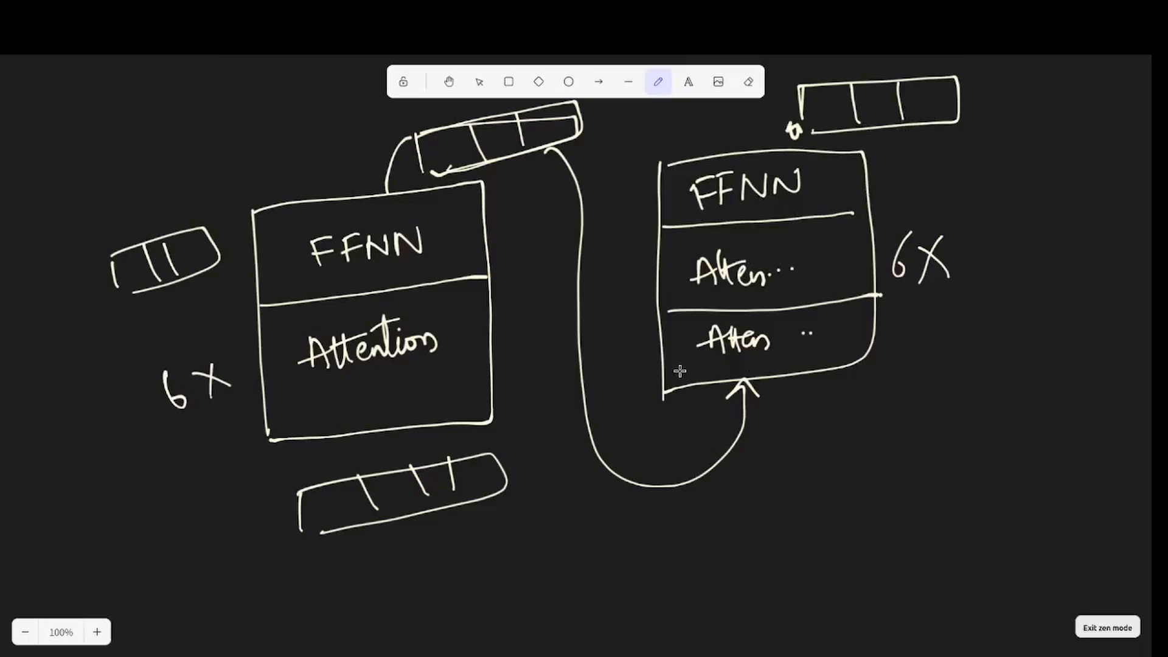
{"action": "mouse_move", "coordinate": [582, 522]}
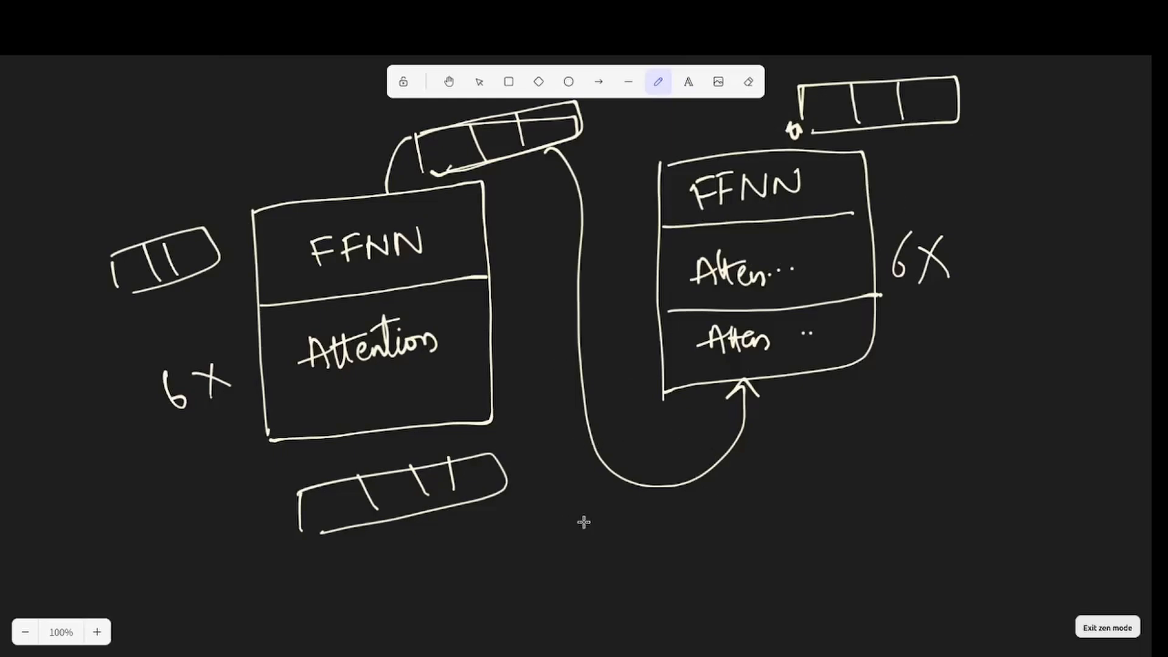